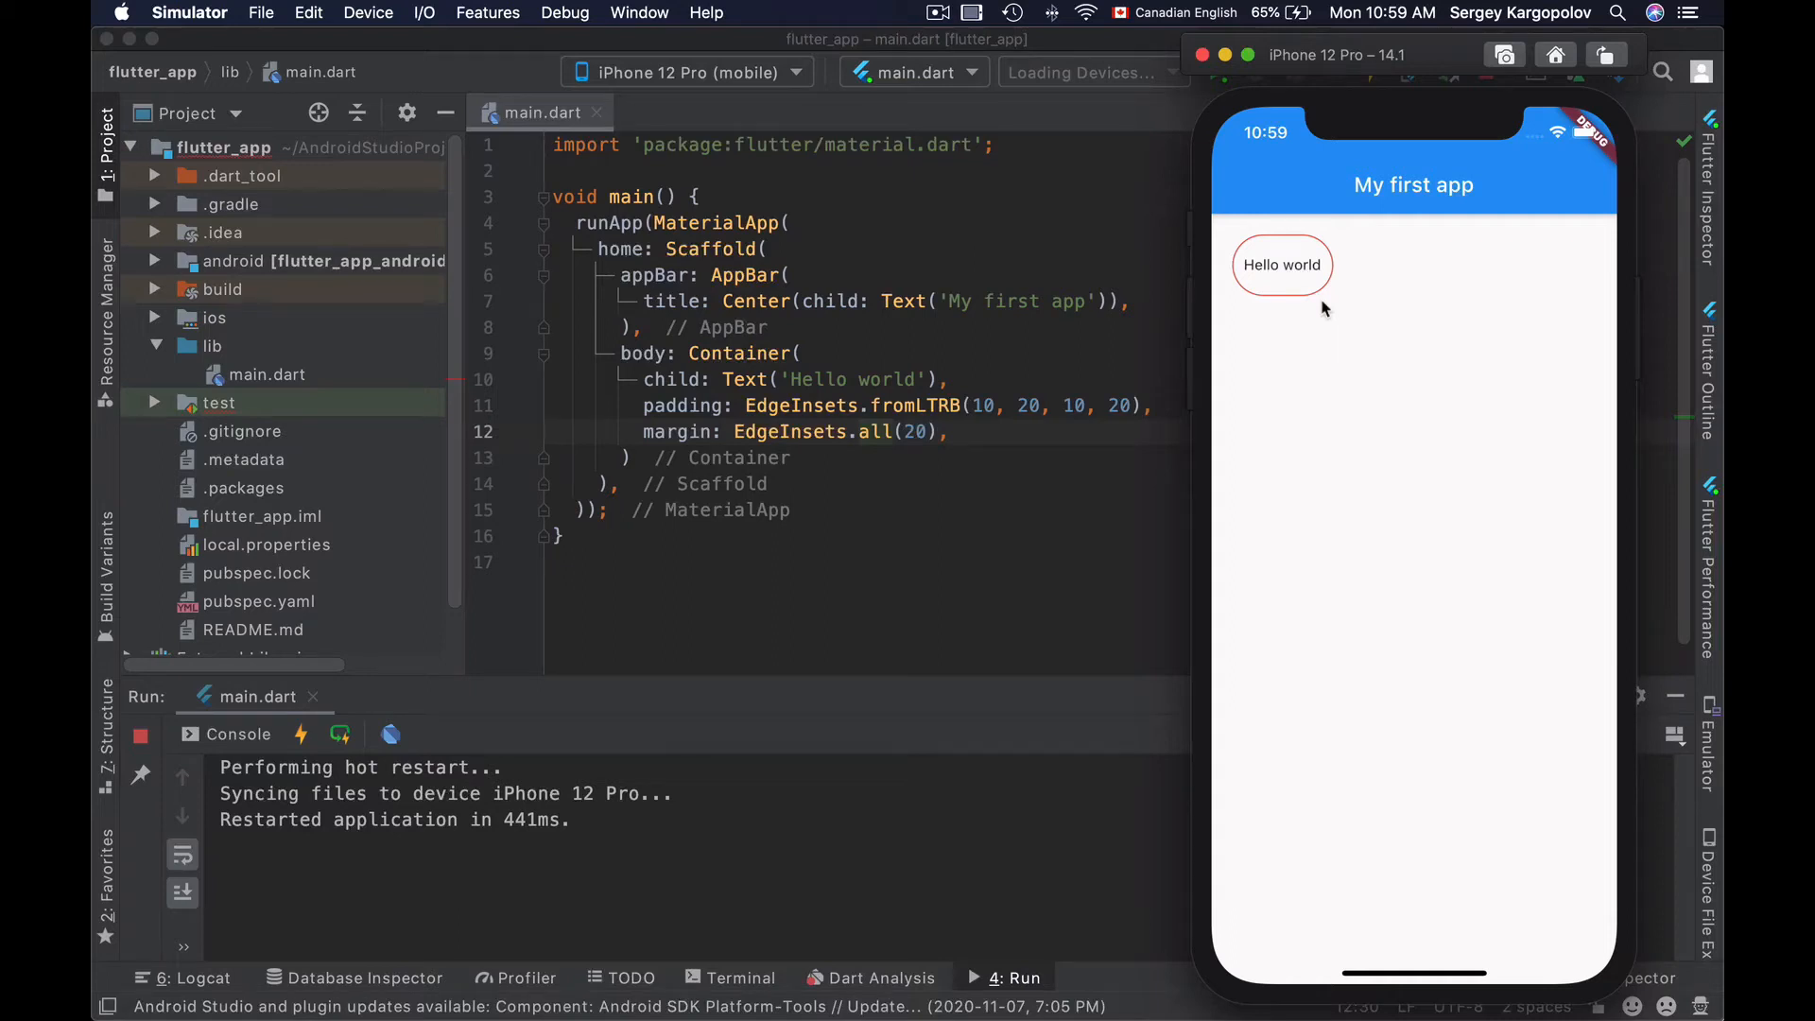
{"action": "mouse_move", "coordinate": [1282, 321]}
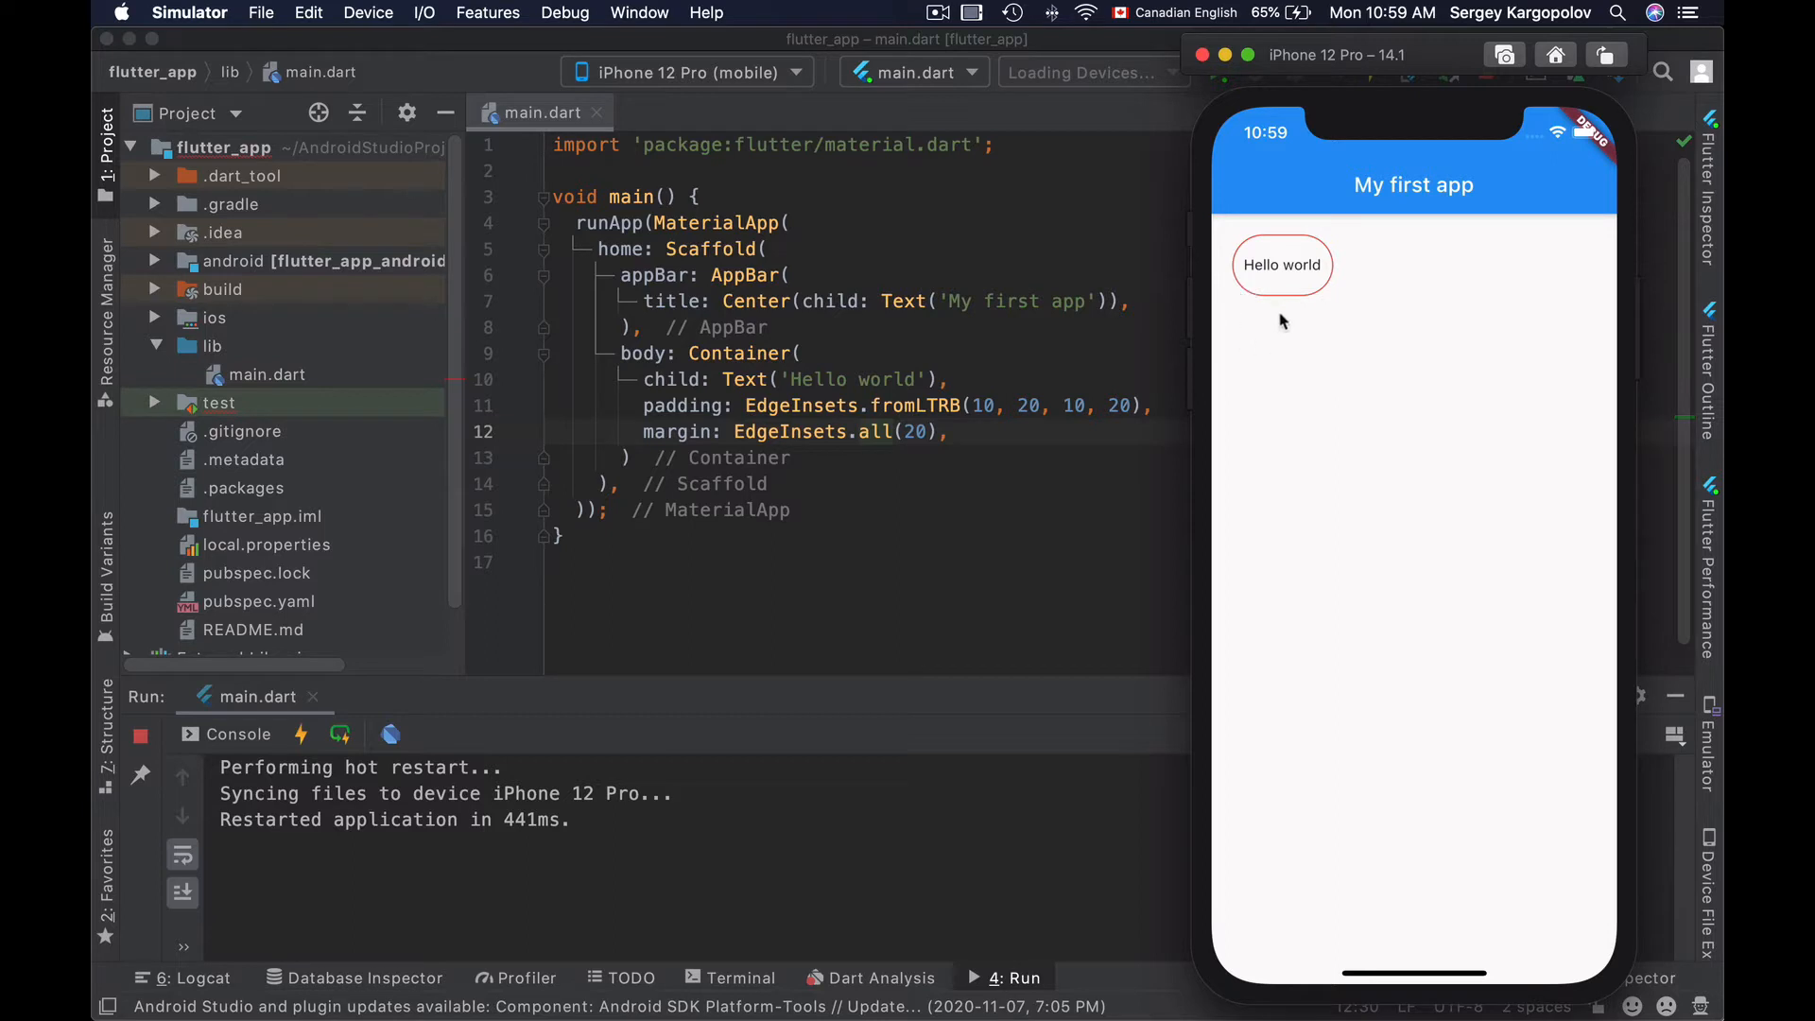
{"action": "mouse_move", "coordinate": [1342, 325]}
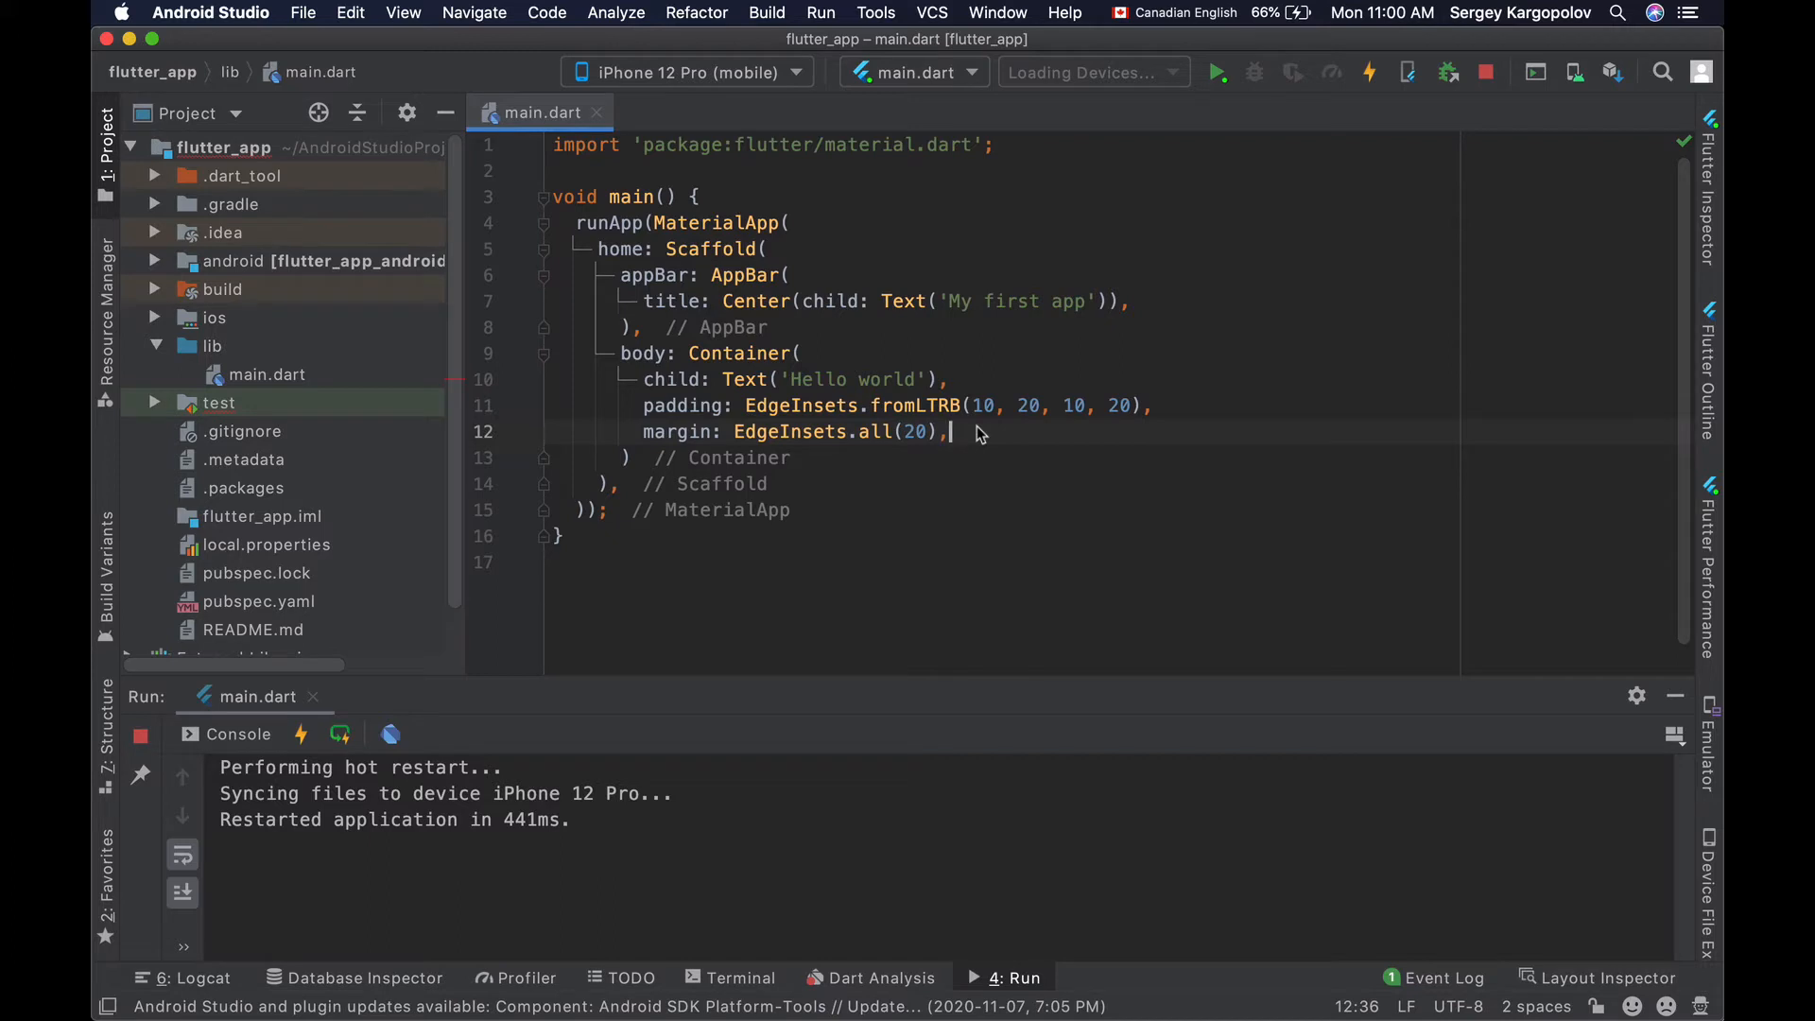
- Add decoration: BoxDecoration(border: Border.all(width: 1)) to the Hello world Container
{"action": "type", "text": "decoration:"}
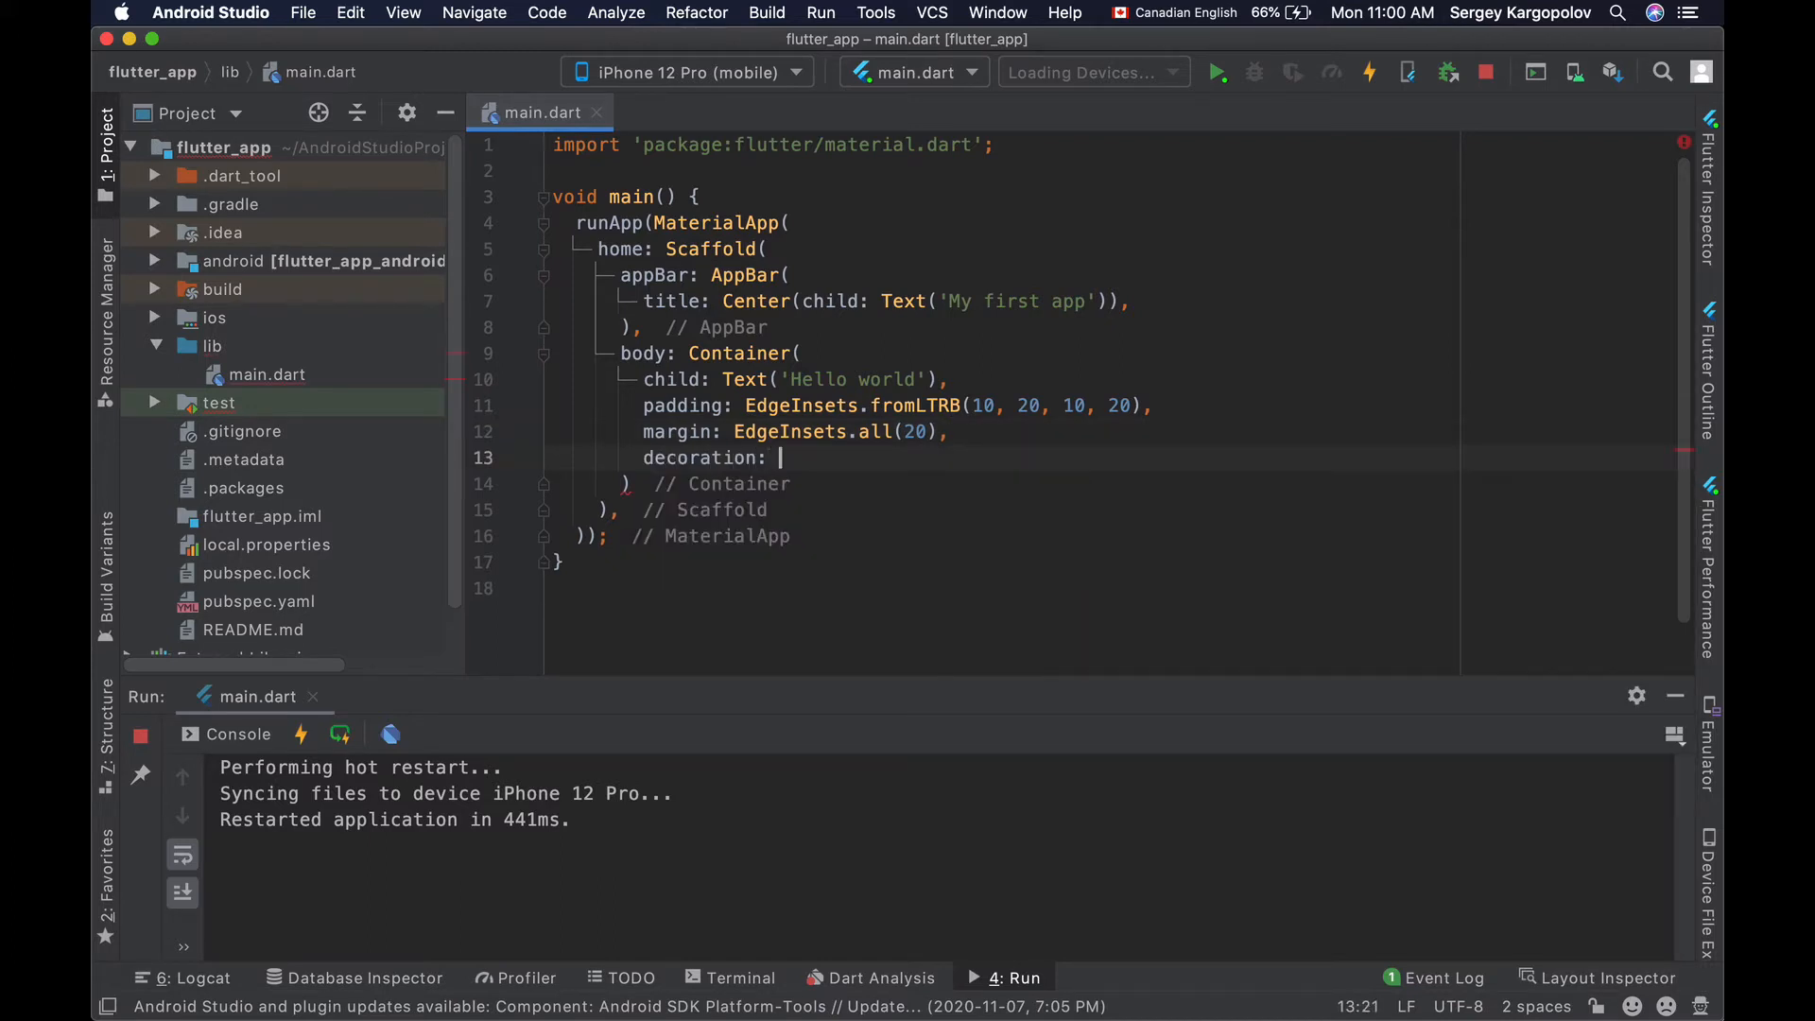
{"action": "type", "text": "BoxDecoration("}
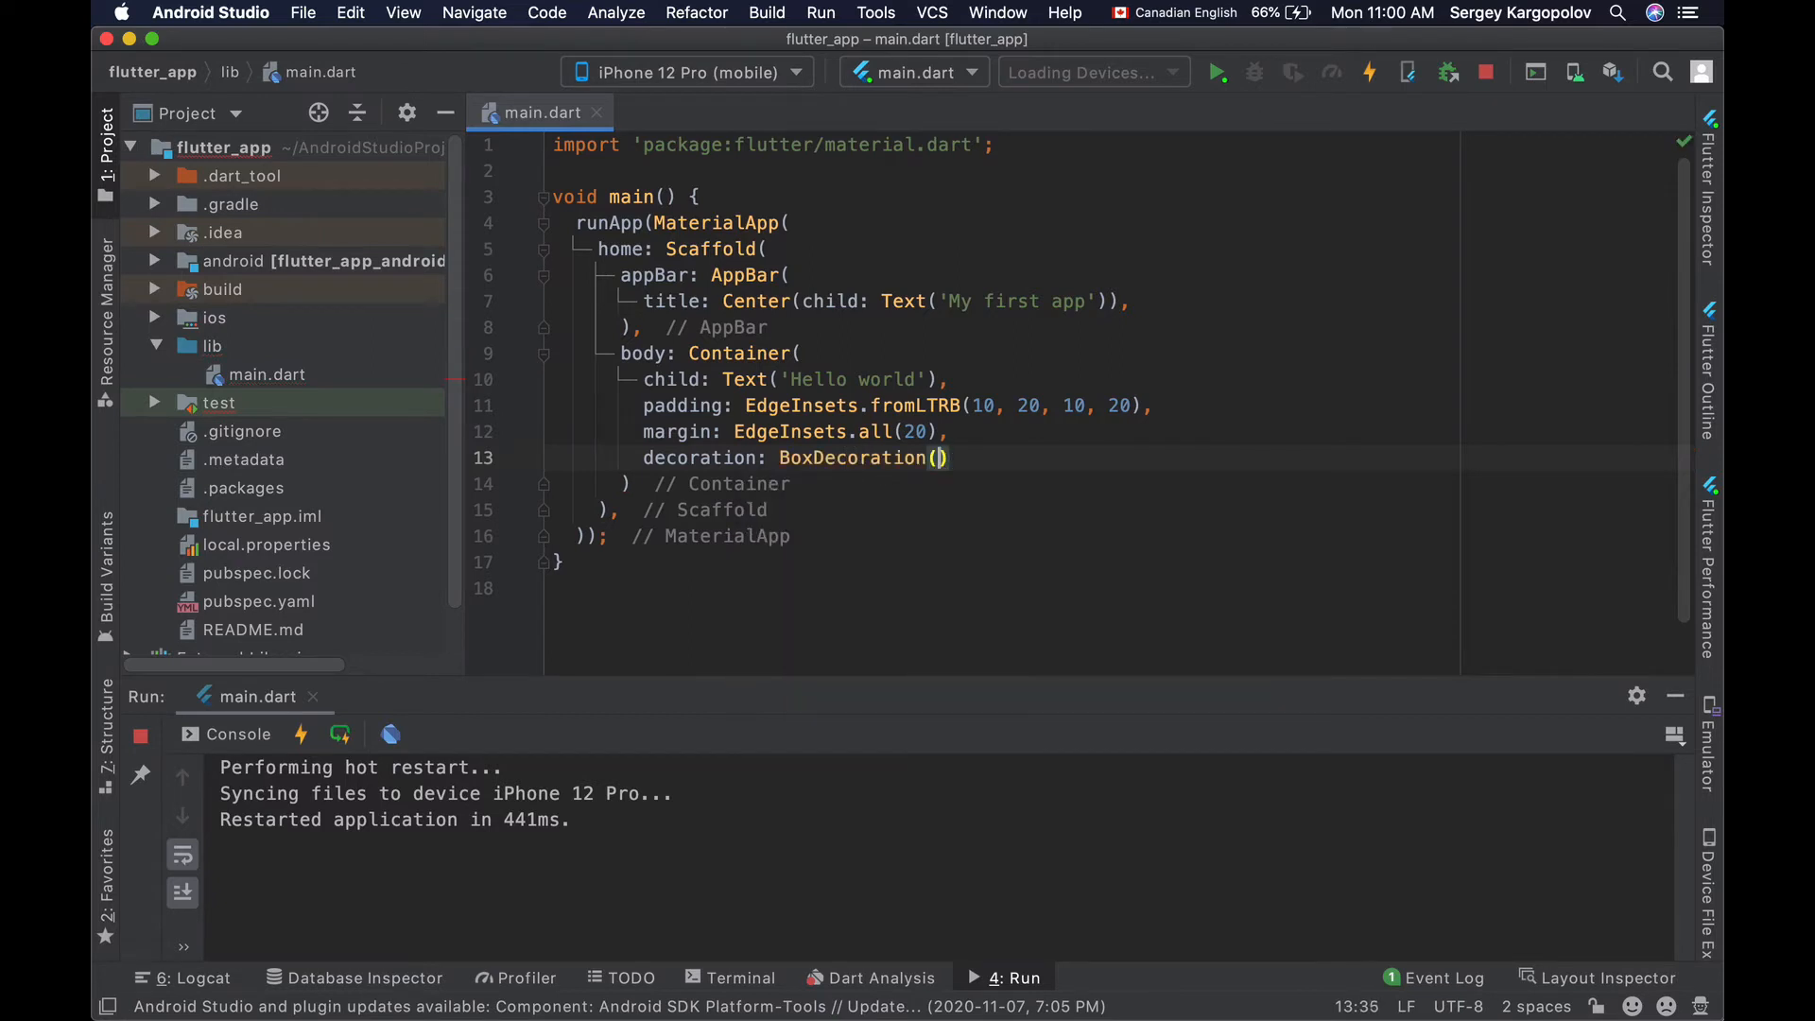
{"action": "key", "text": "enter"}
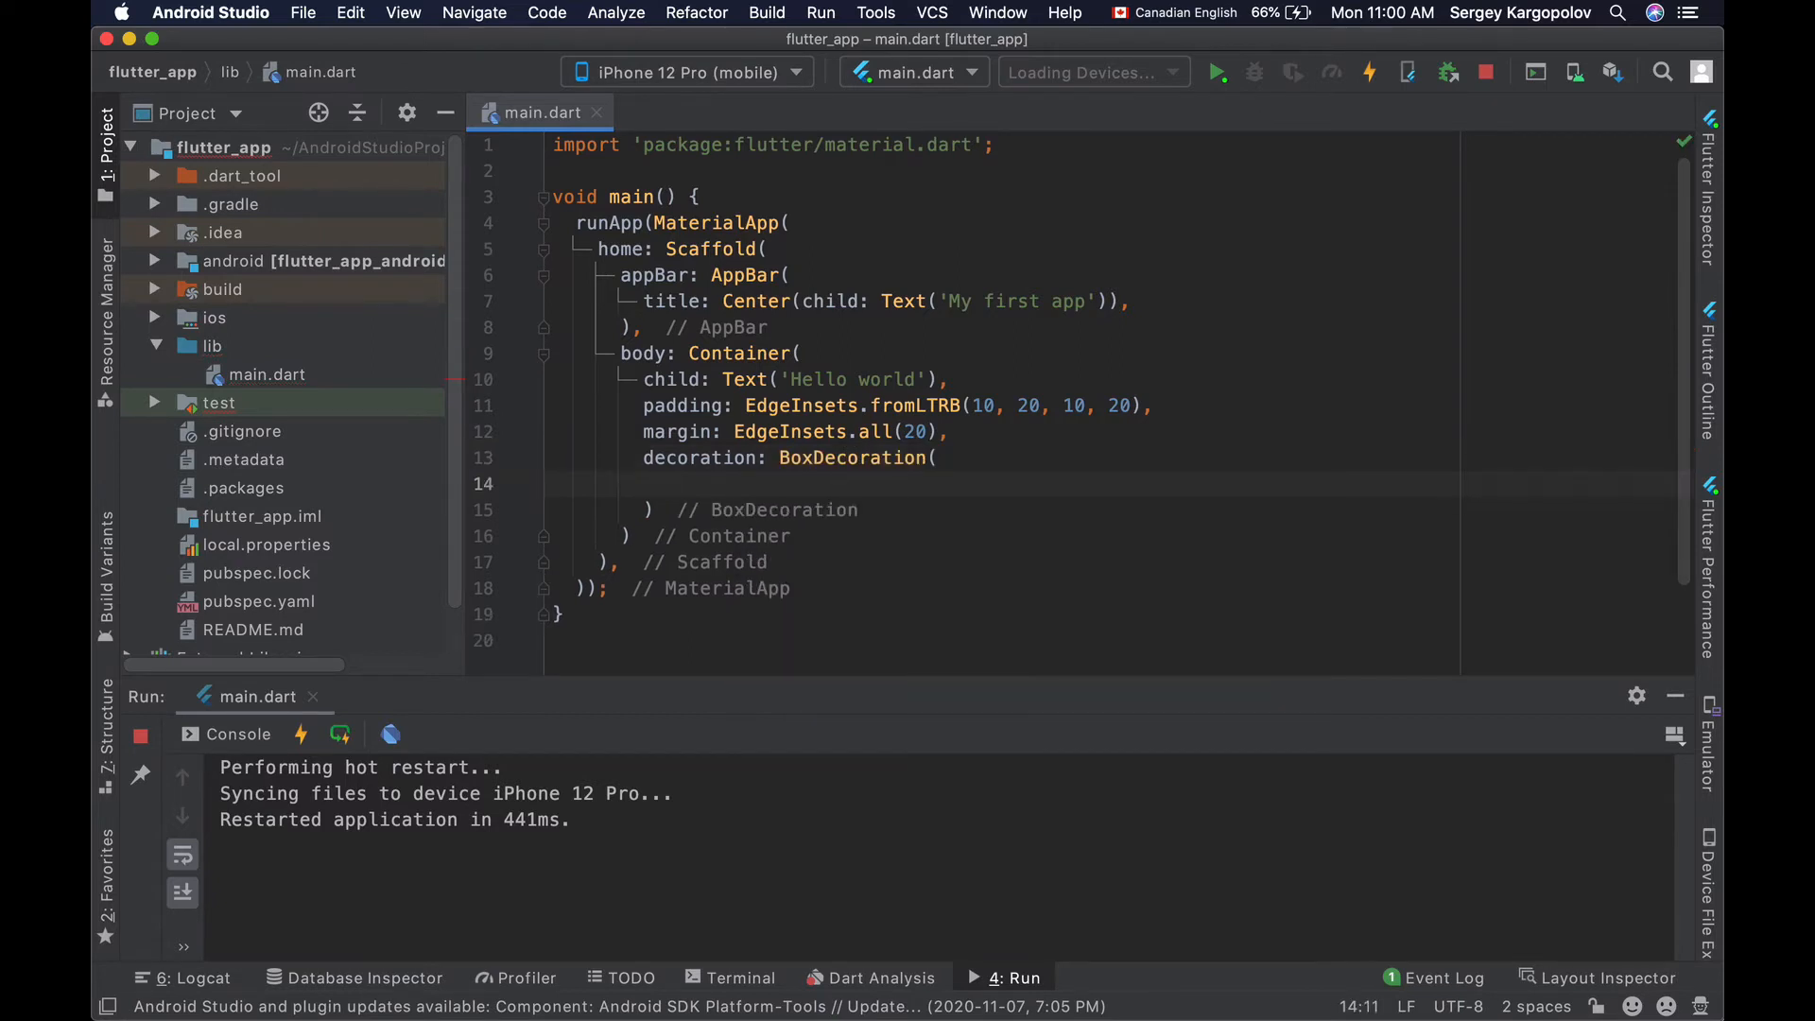
{"action": "type", "text": "border:"}
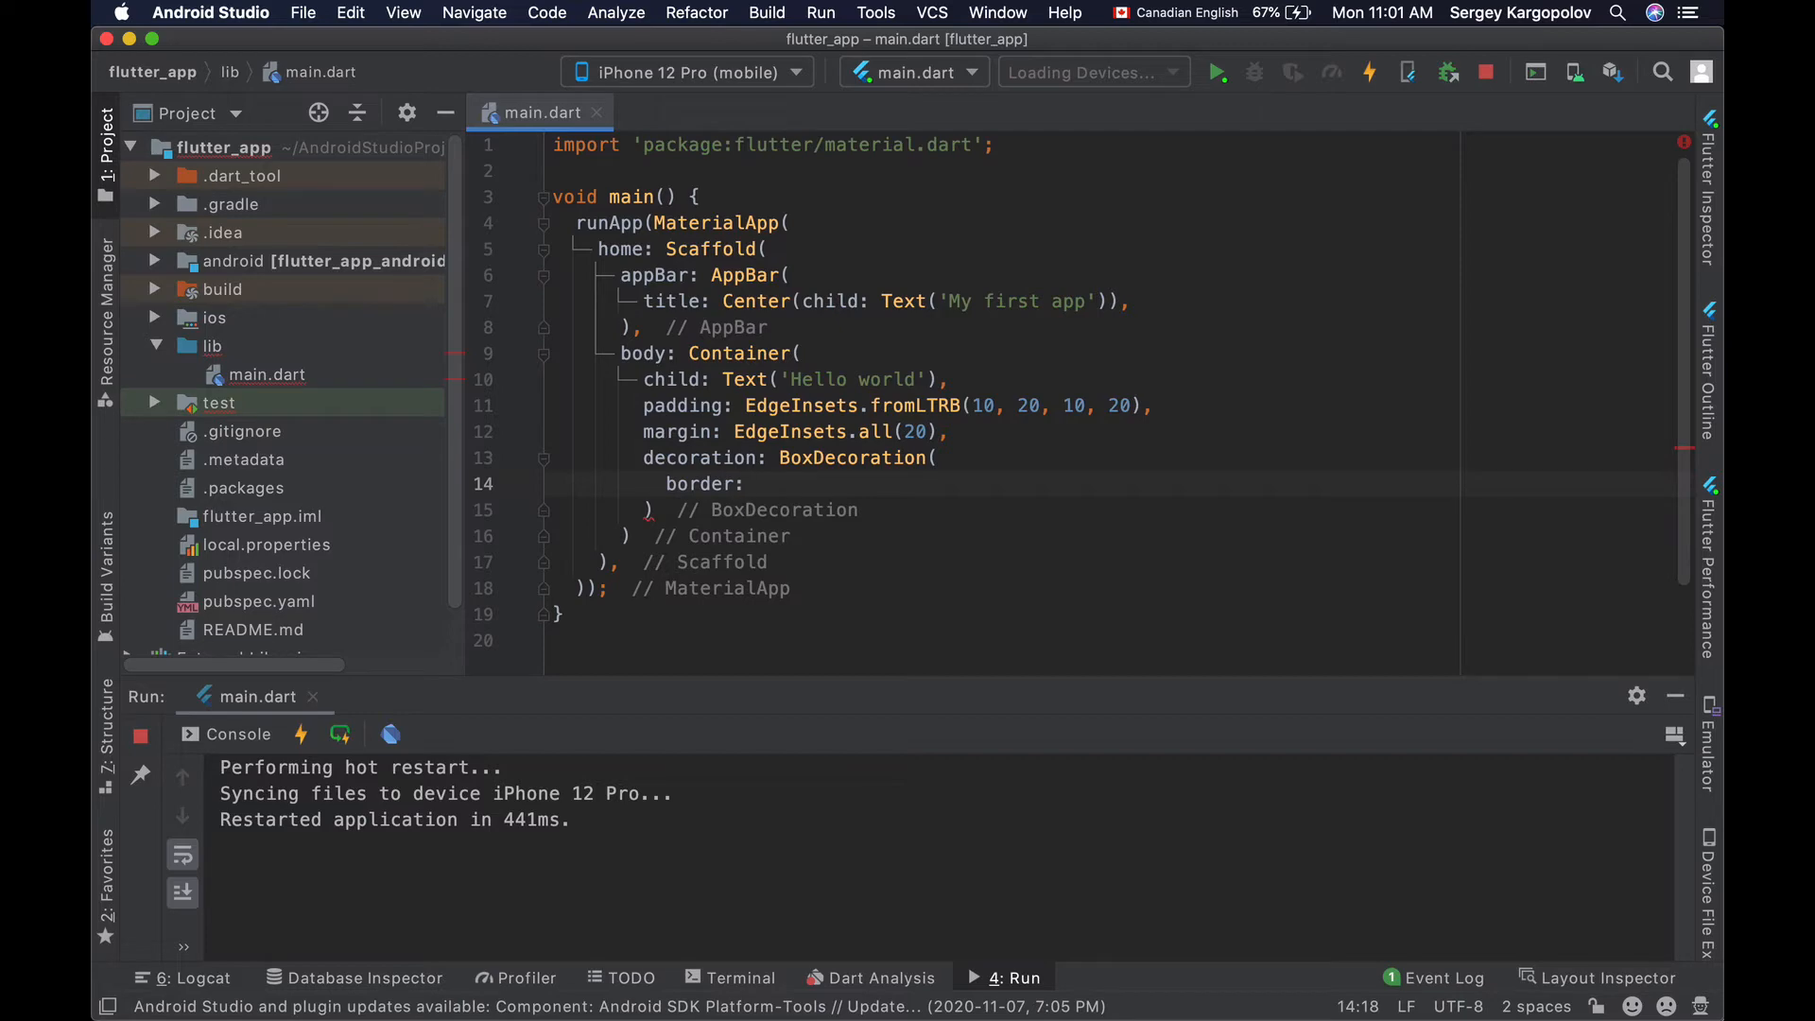
{"action": "type", "text": "Border.all(width:"}
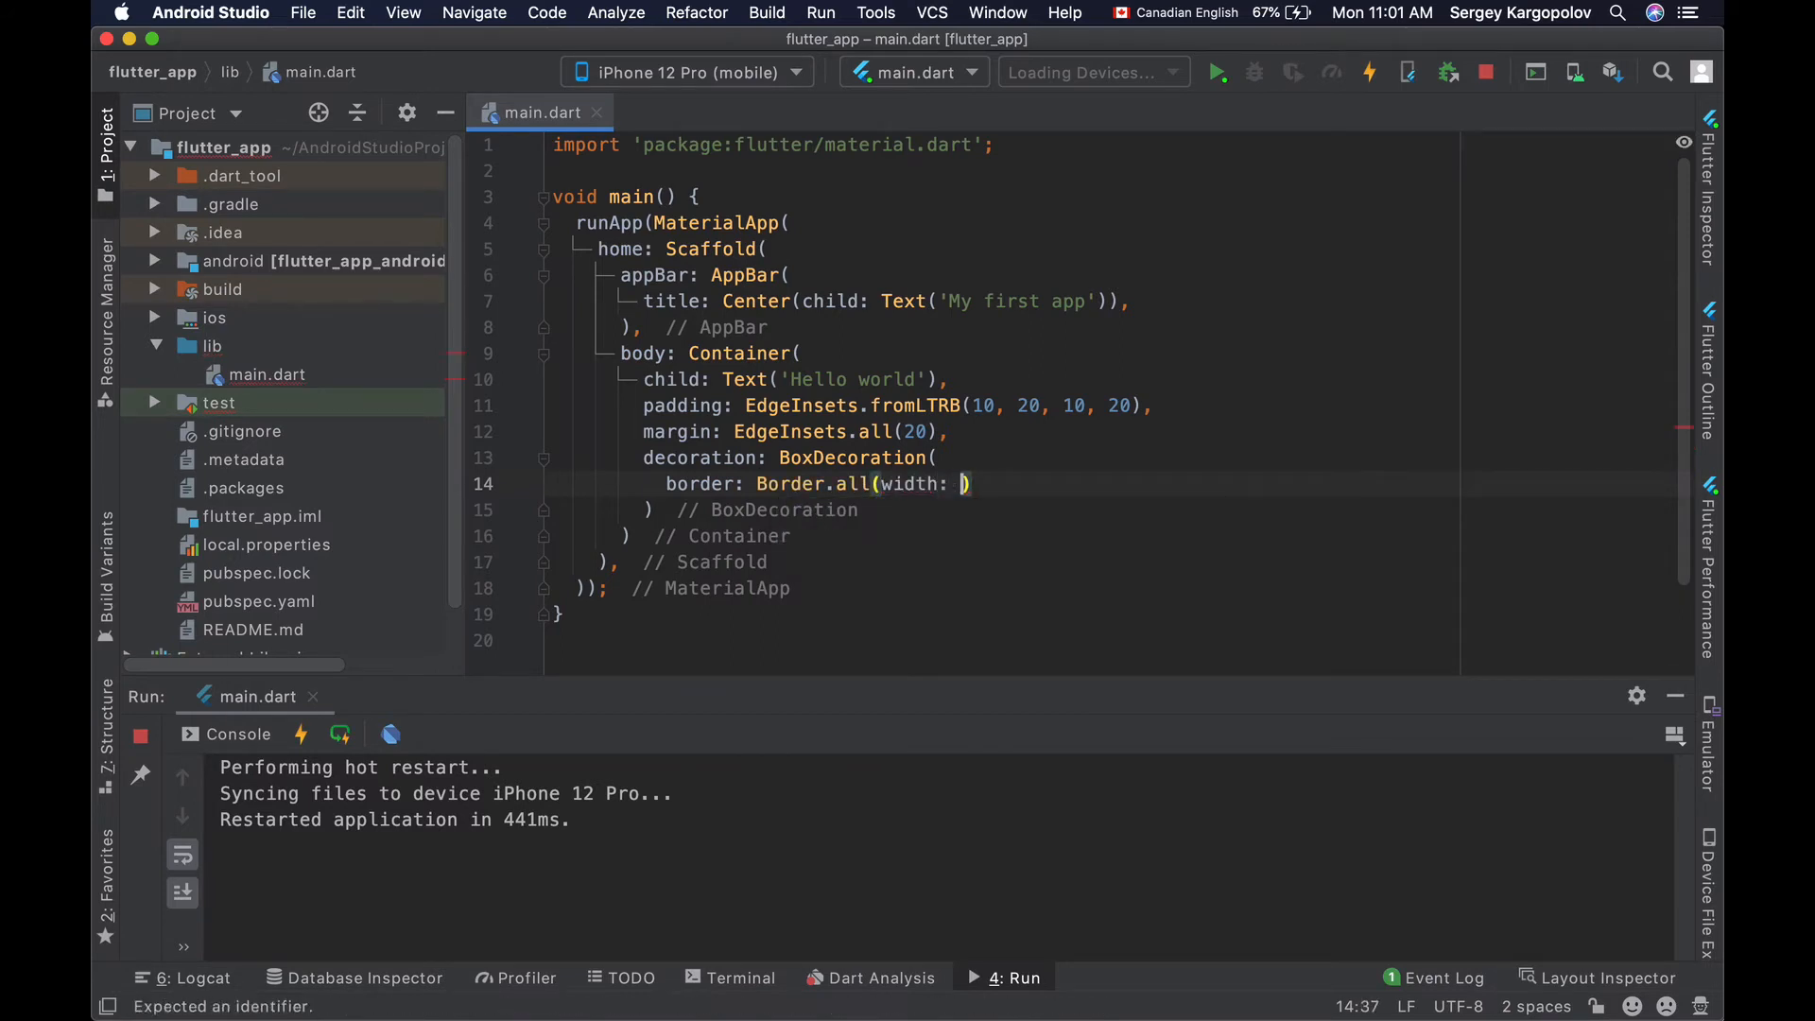
{"action": "type", "text": "1"}
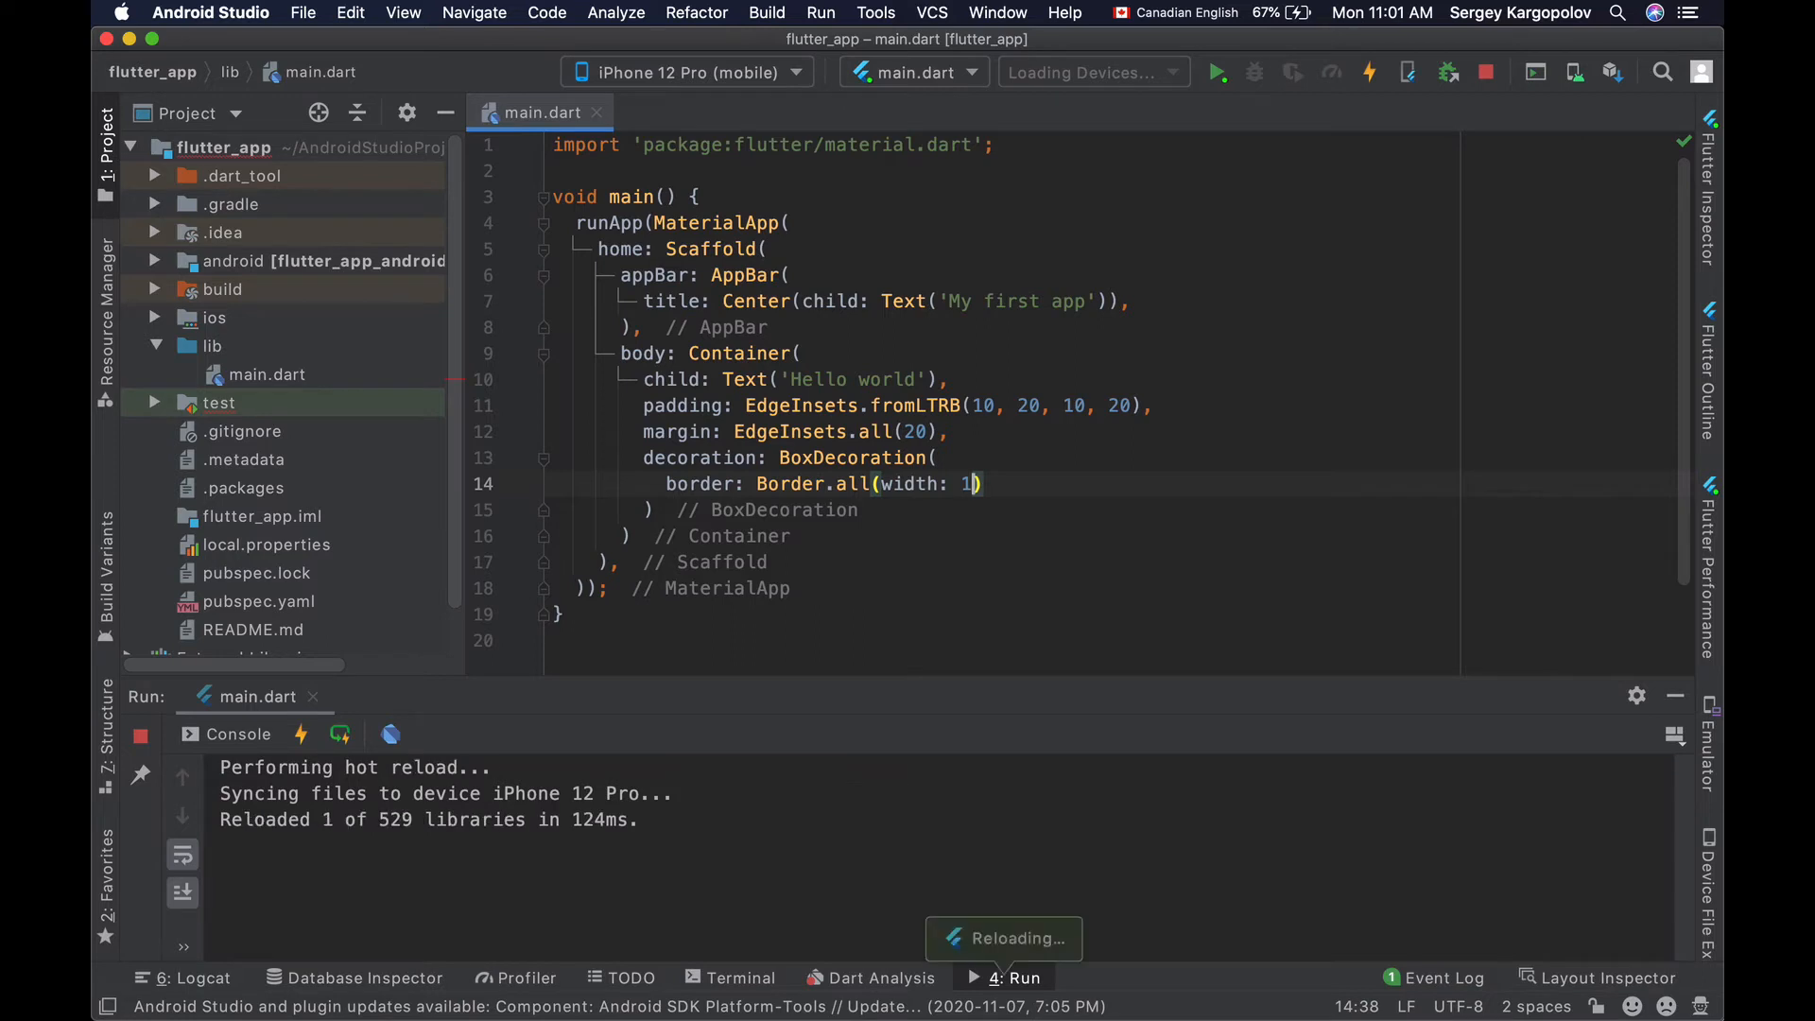
- Hot-restart the app so Simulator shows Hello world inside a thin black bordered box
{"action": "left_click", "coordinate": [339, 733]}
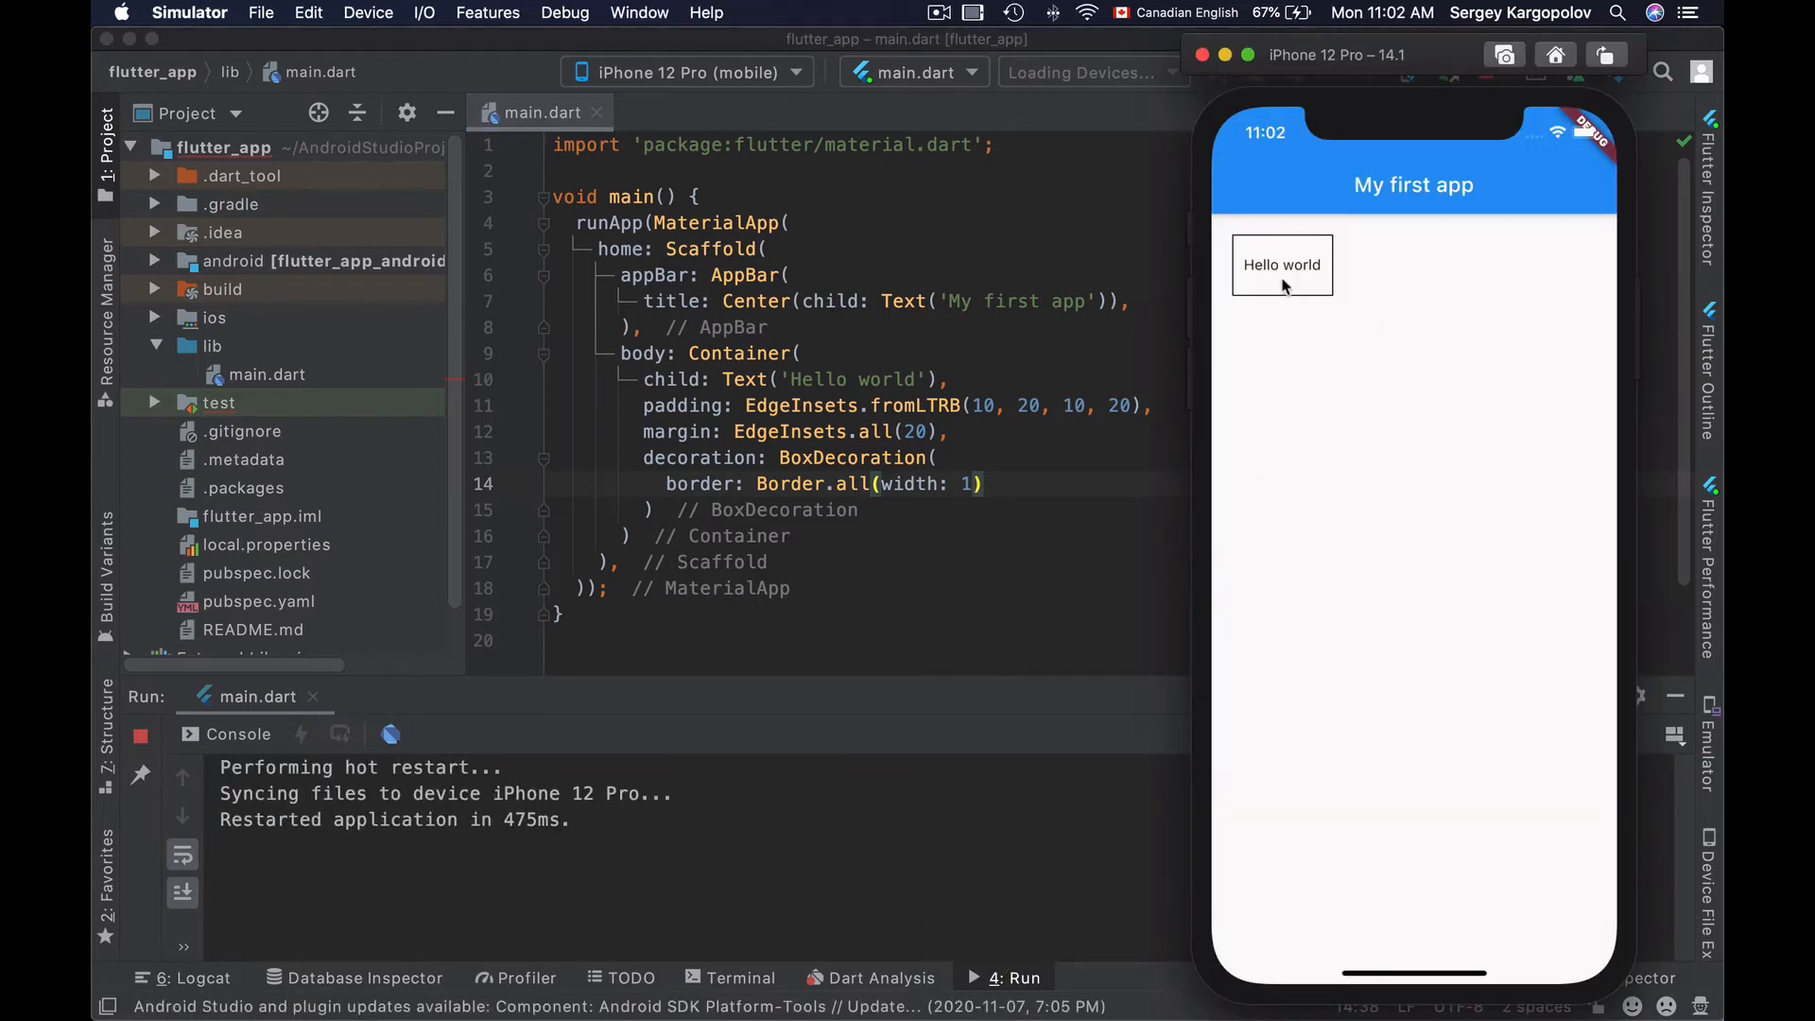
{"action": "mouse_move", "coordinate": [1315, 310]}
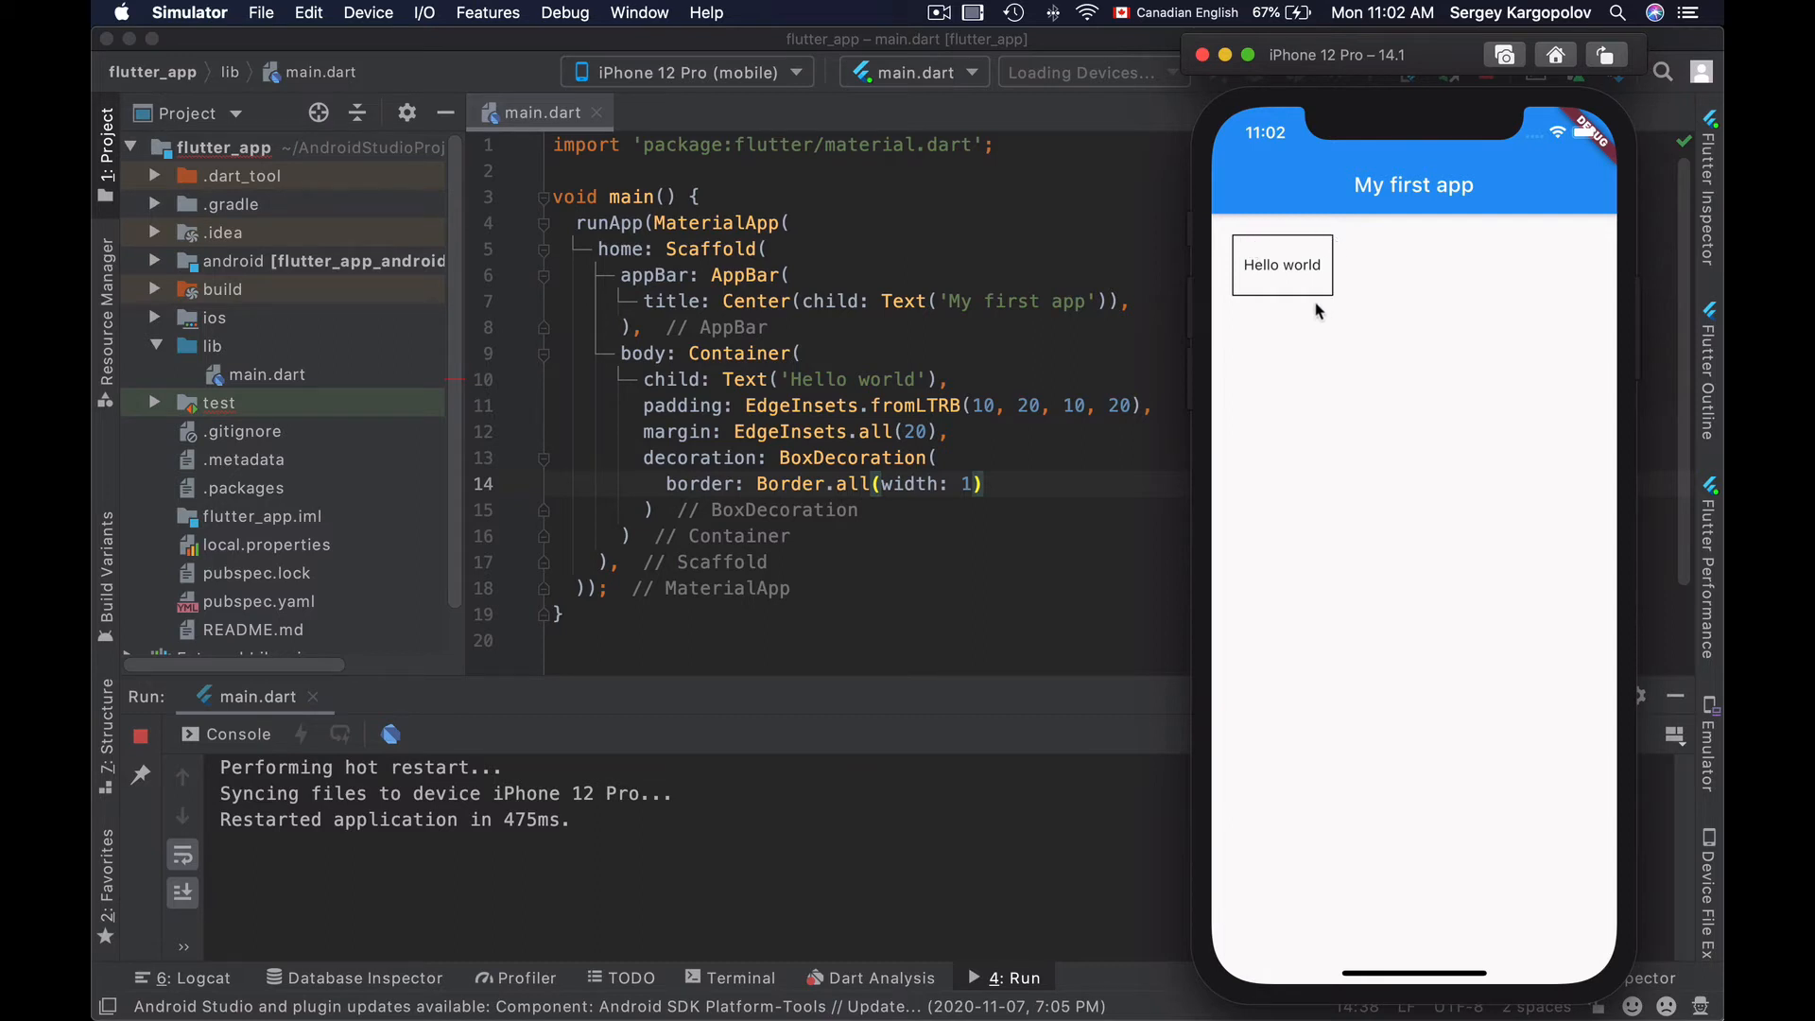
{"action": "mouse_move", "coordinate": [1278, 302]}
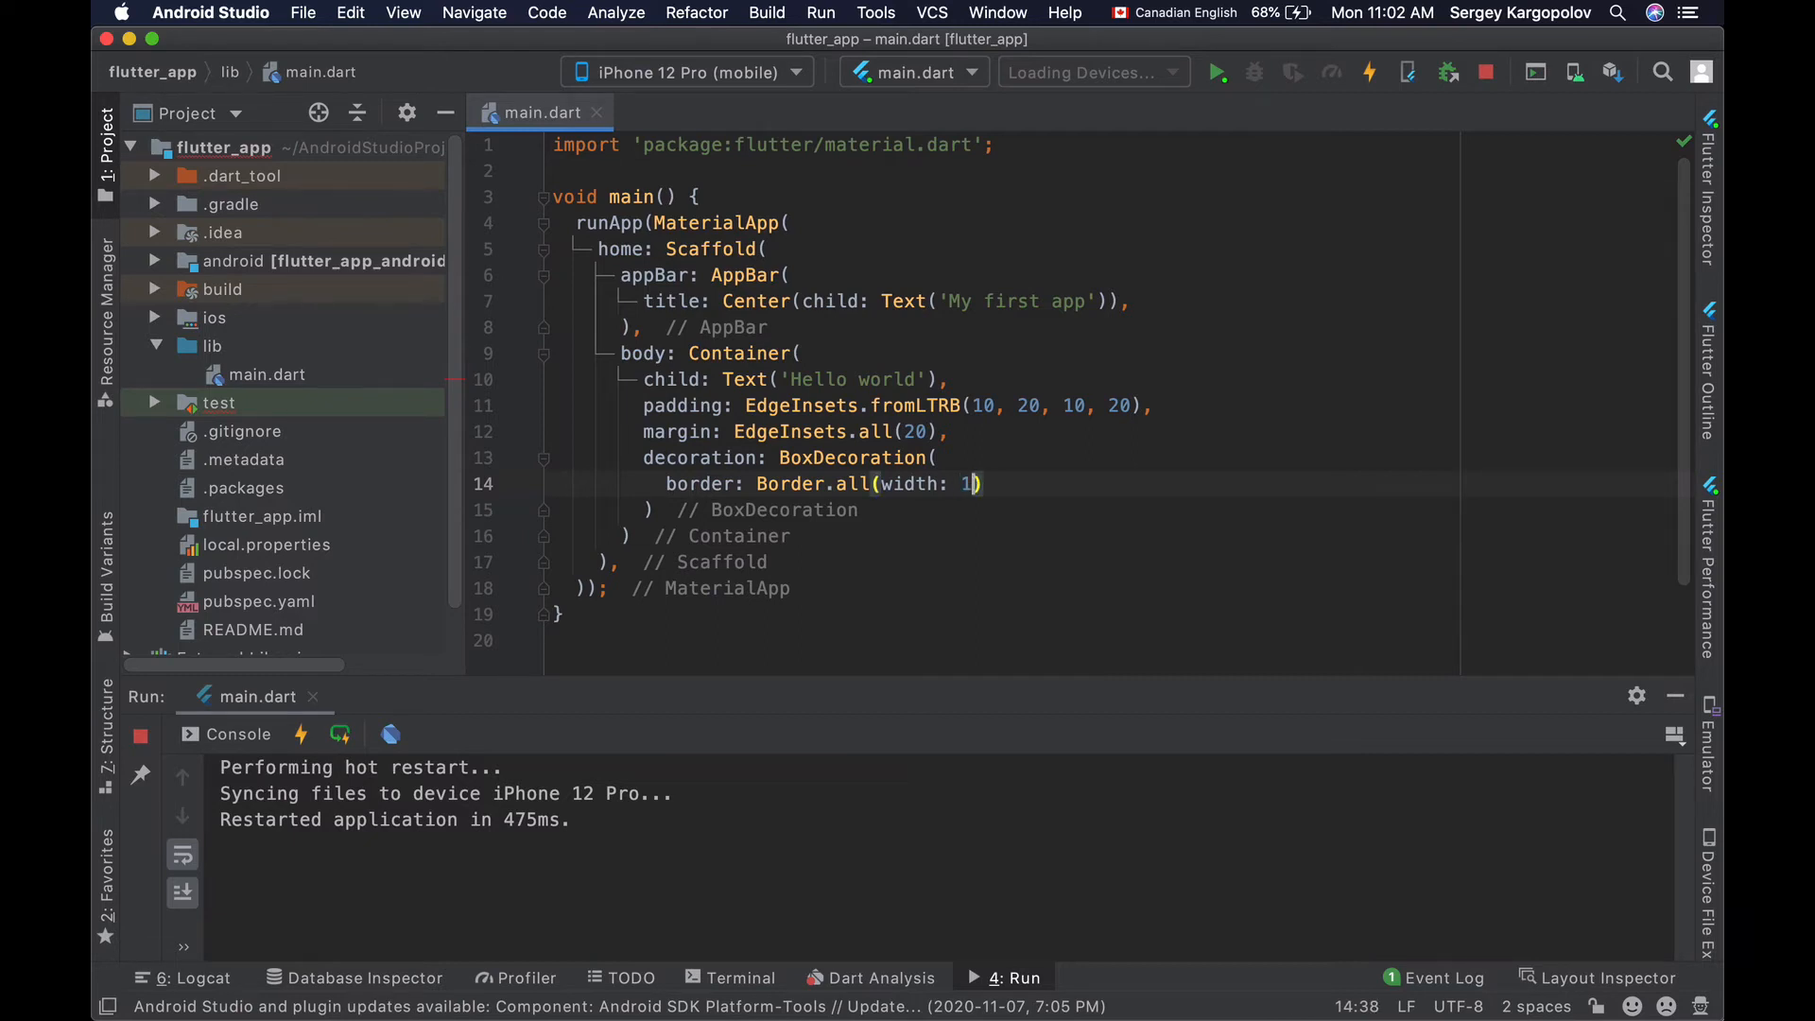
- Add color: Colors.red to Border.all so the Container's border turns red
{"action": "type", "text": ", color:"}
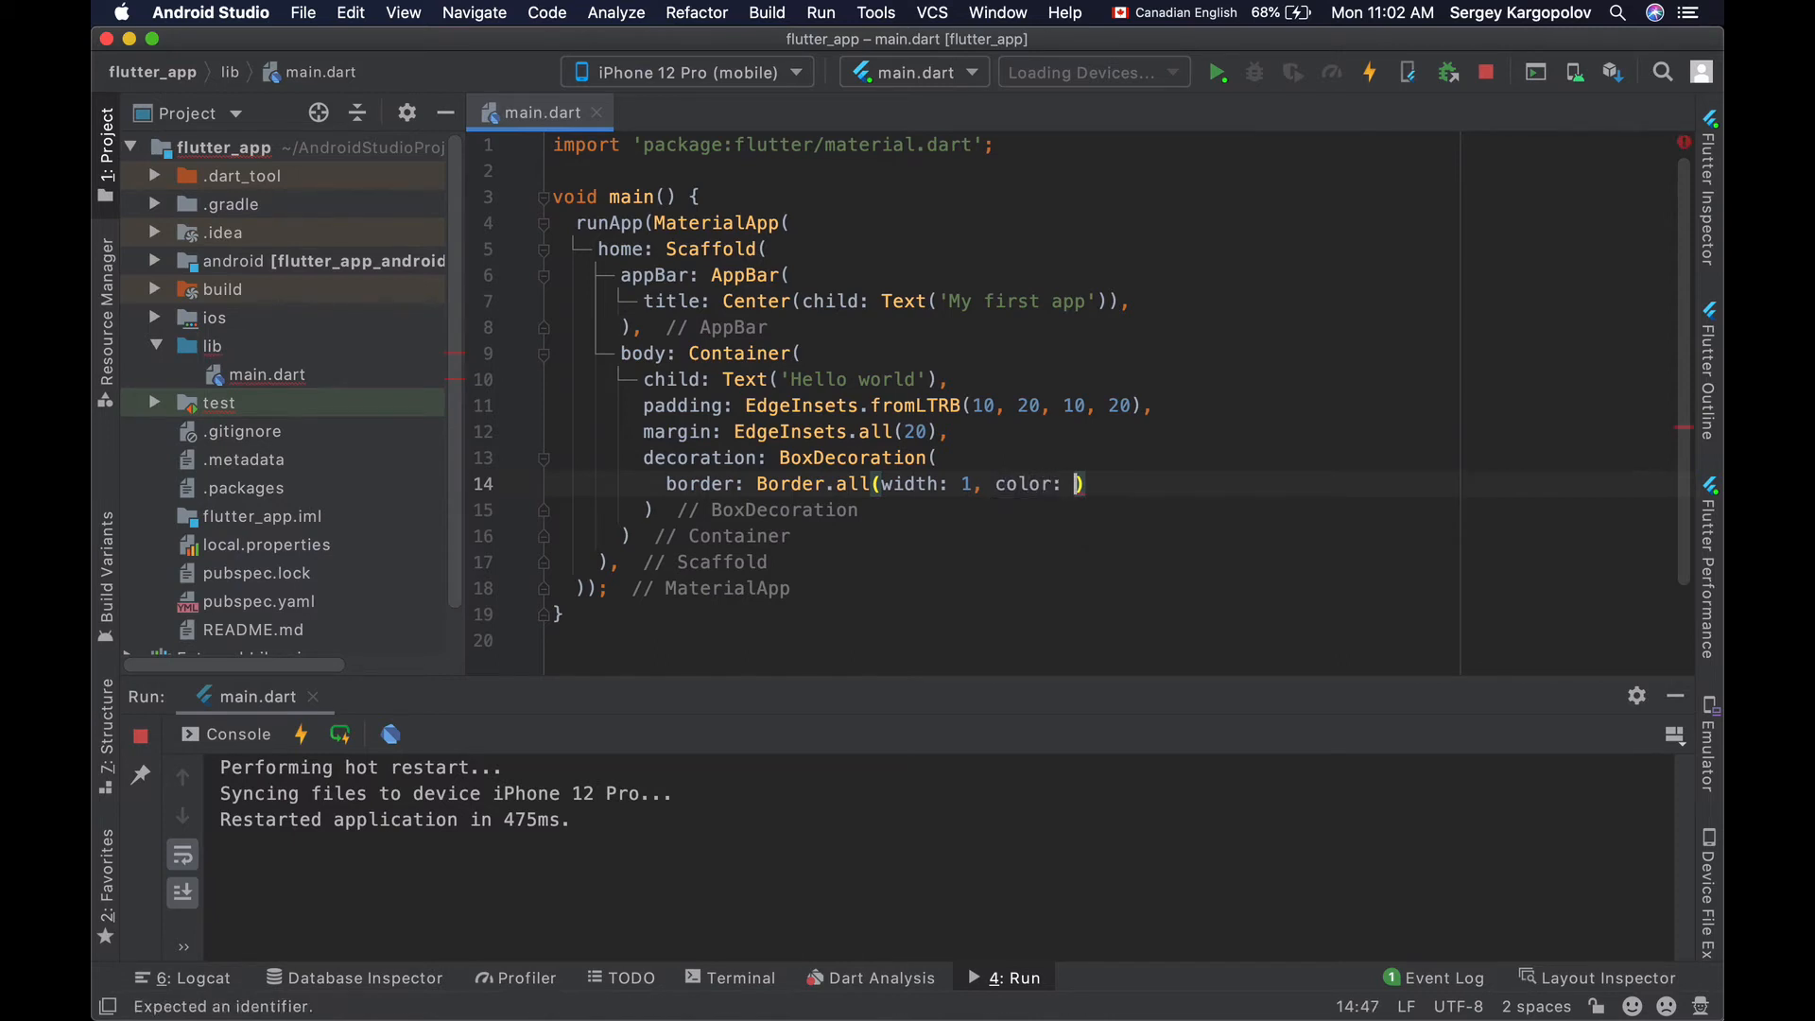
{"action": "type", "text": "Colors.red"}
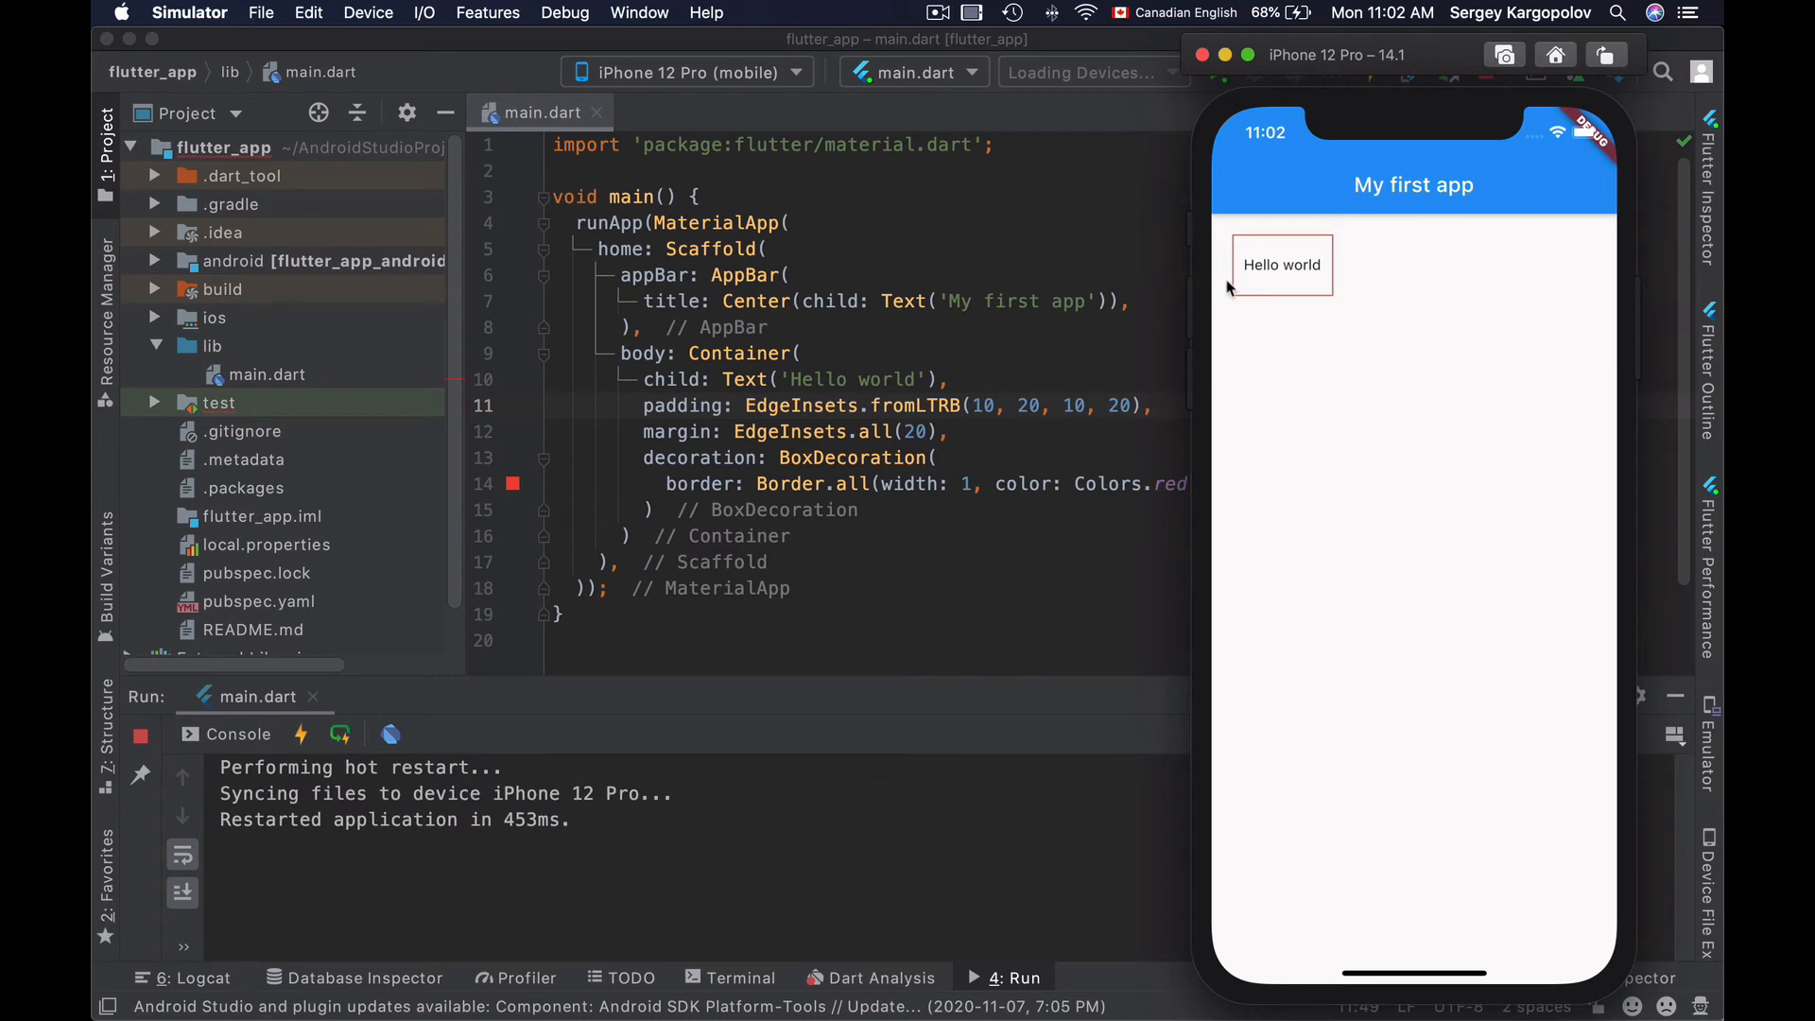
{"action": "mouse_move", "coordinate": [1241, 287]}
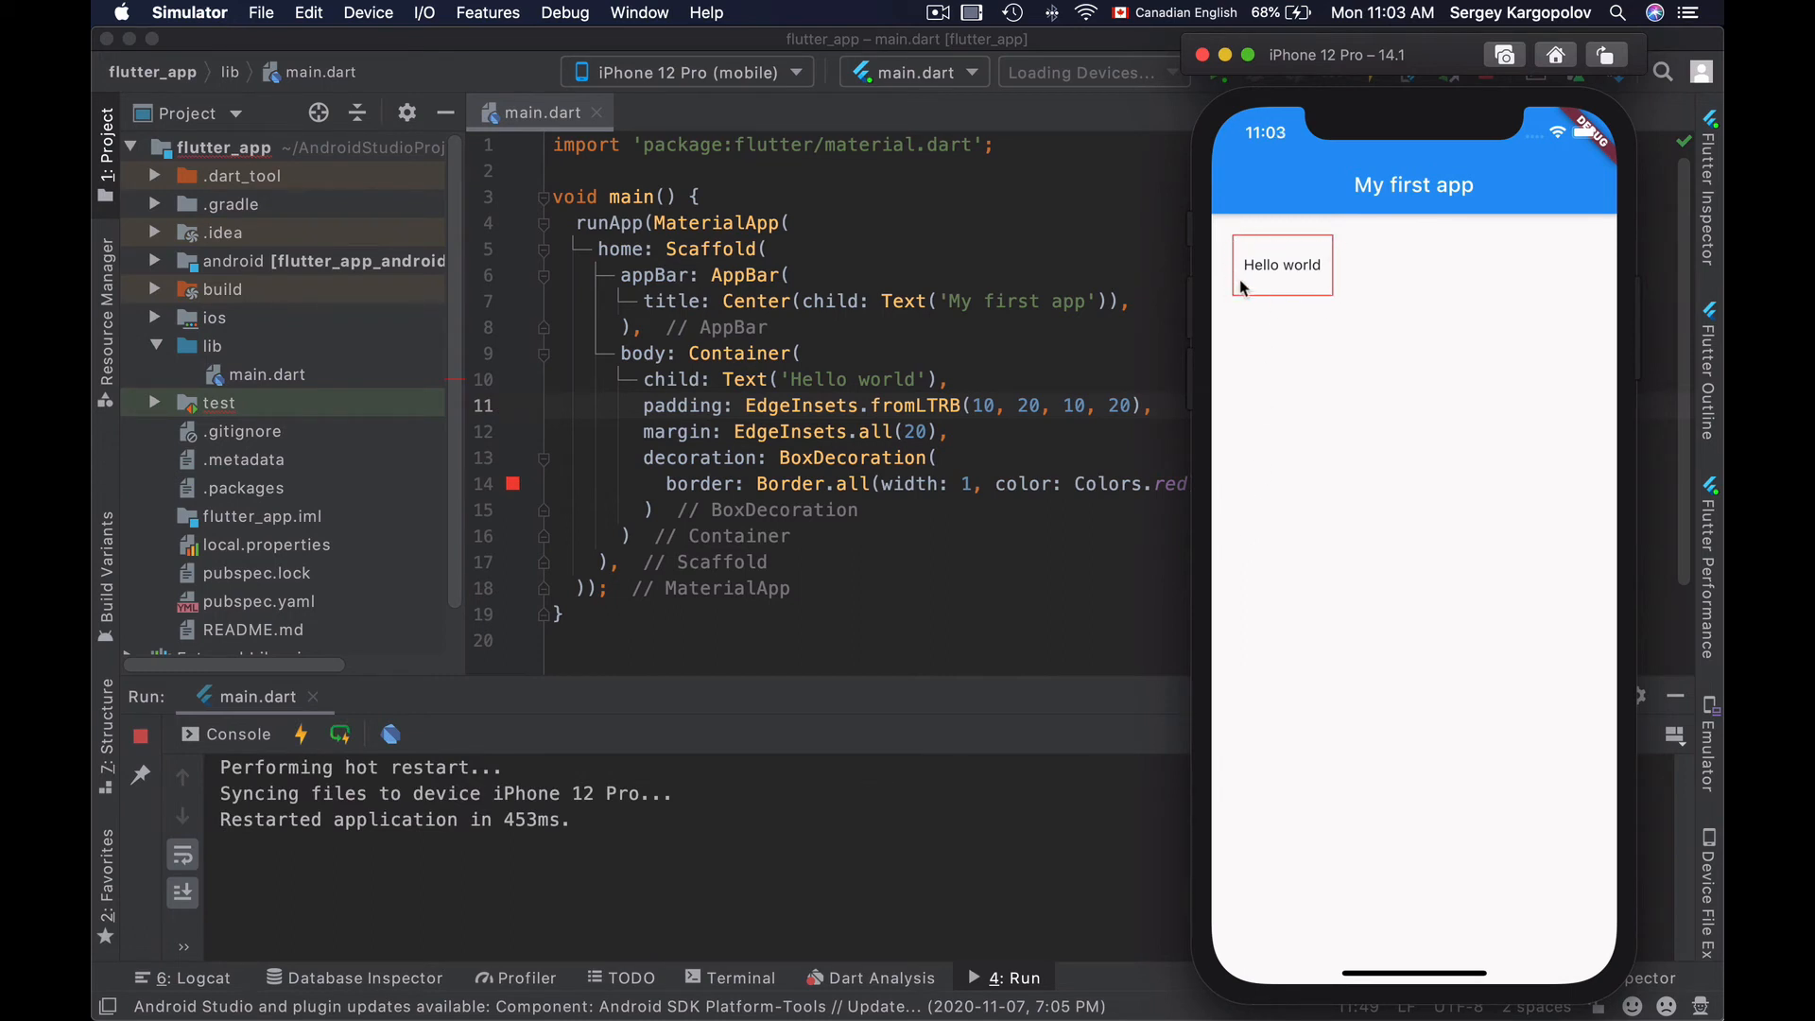
{"action": "mouse_move", "coordinate": [1244, 308]}
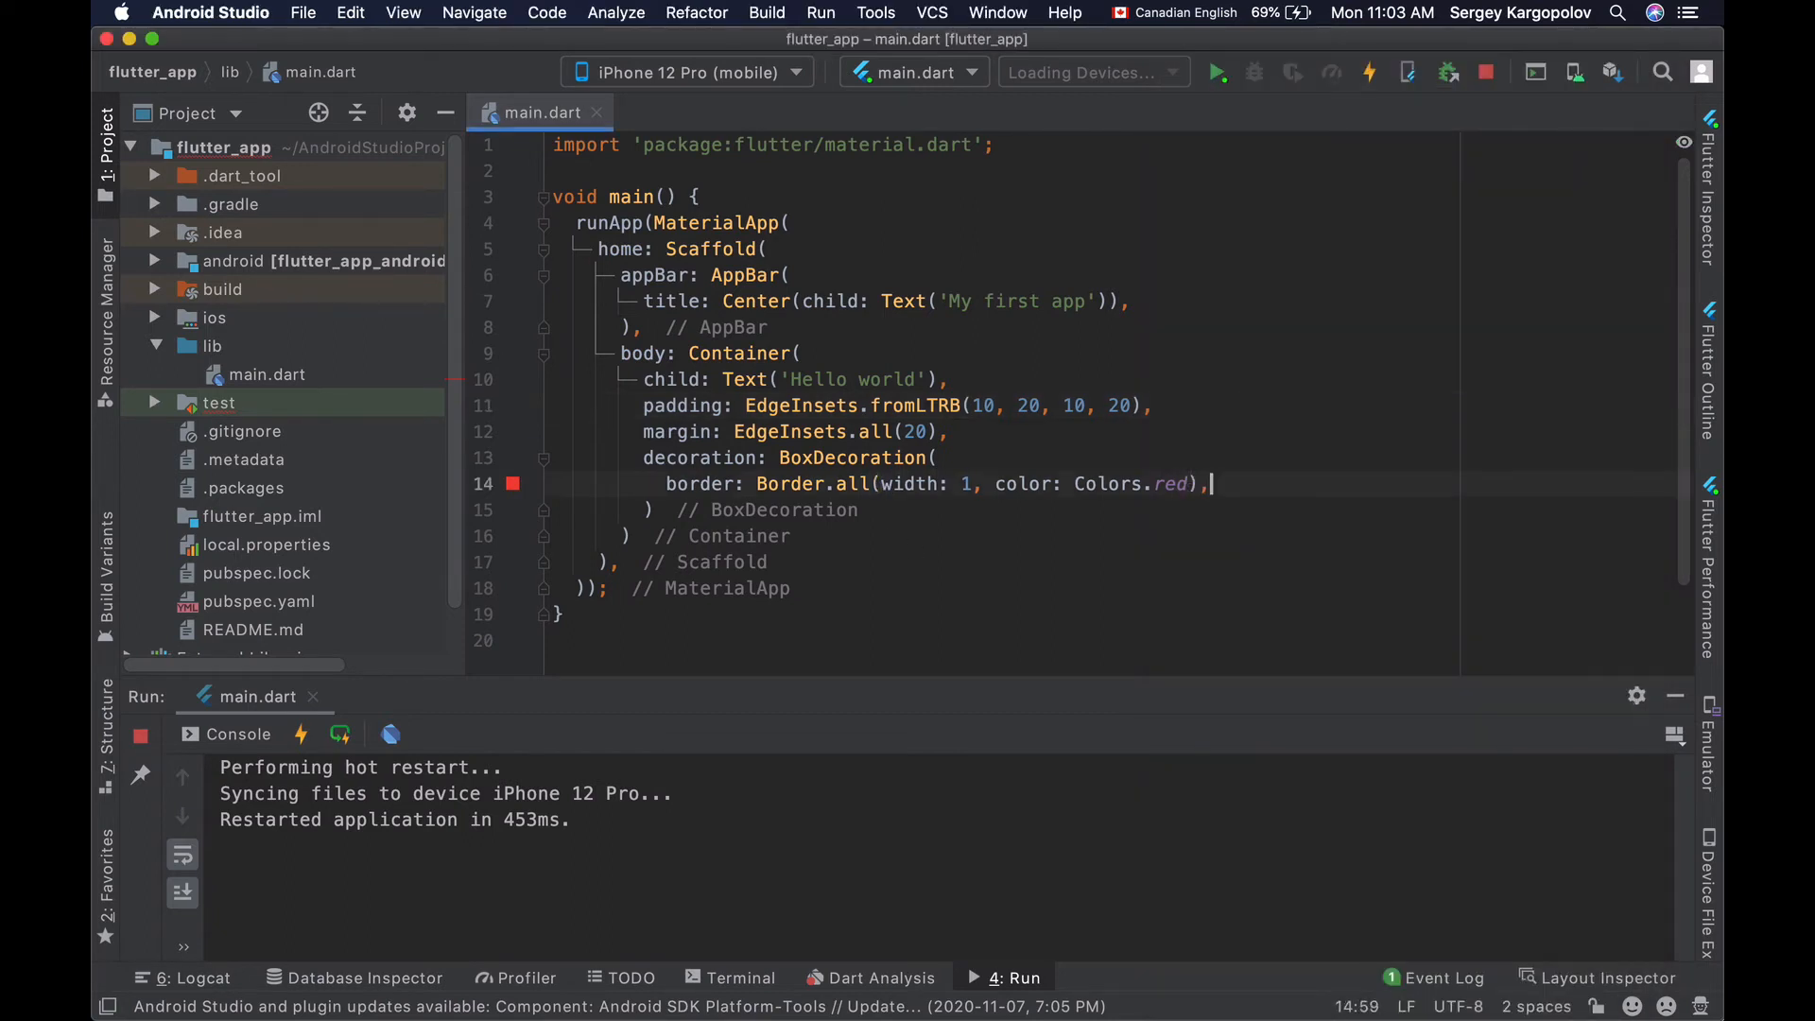
- Add borderRadius: const BorderRadius.all(Radius.circular(8)) to the BoxDecoration
{"action": "type", "text": "borderRadius: const BorderRadius.all(const Radius.circular(8"}
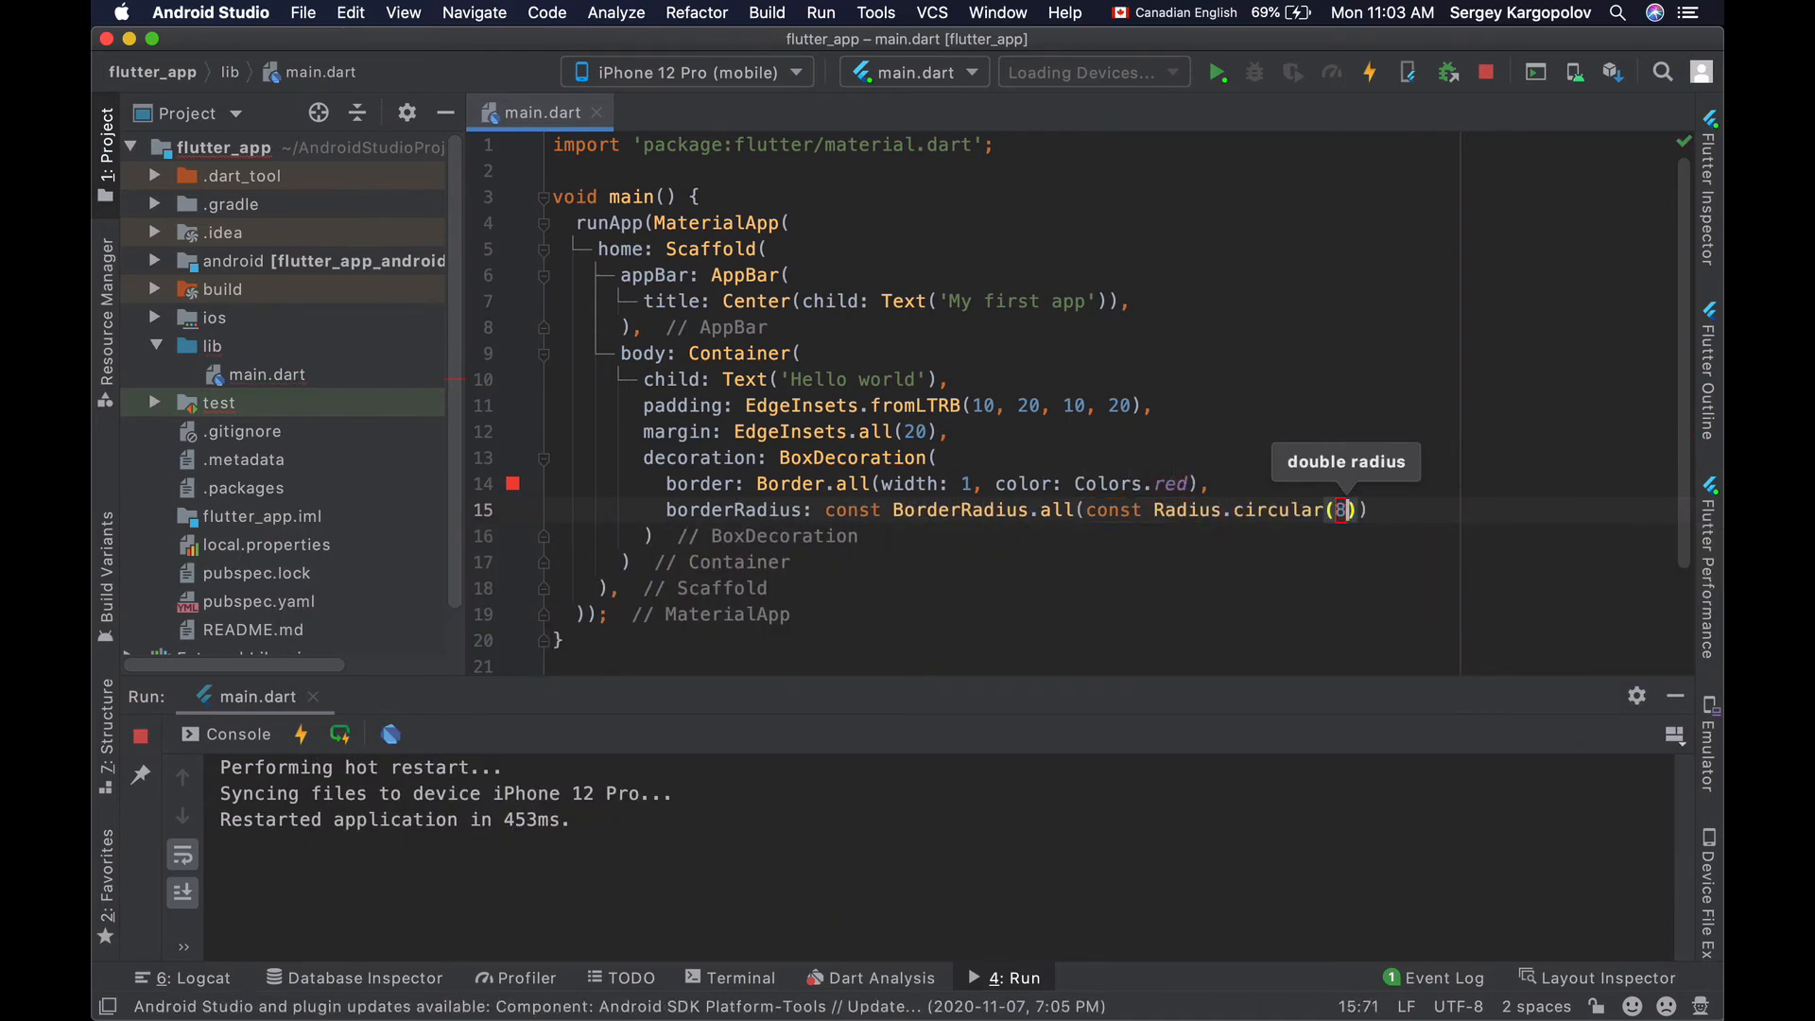
{"action": "double_click", "coordinate": [1264, 511]}
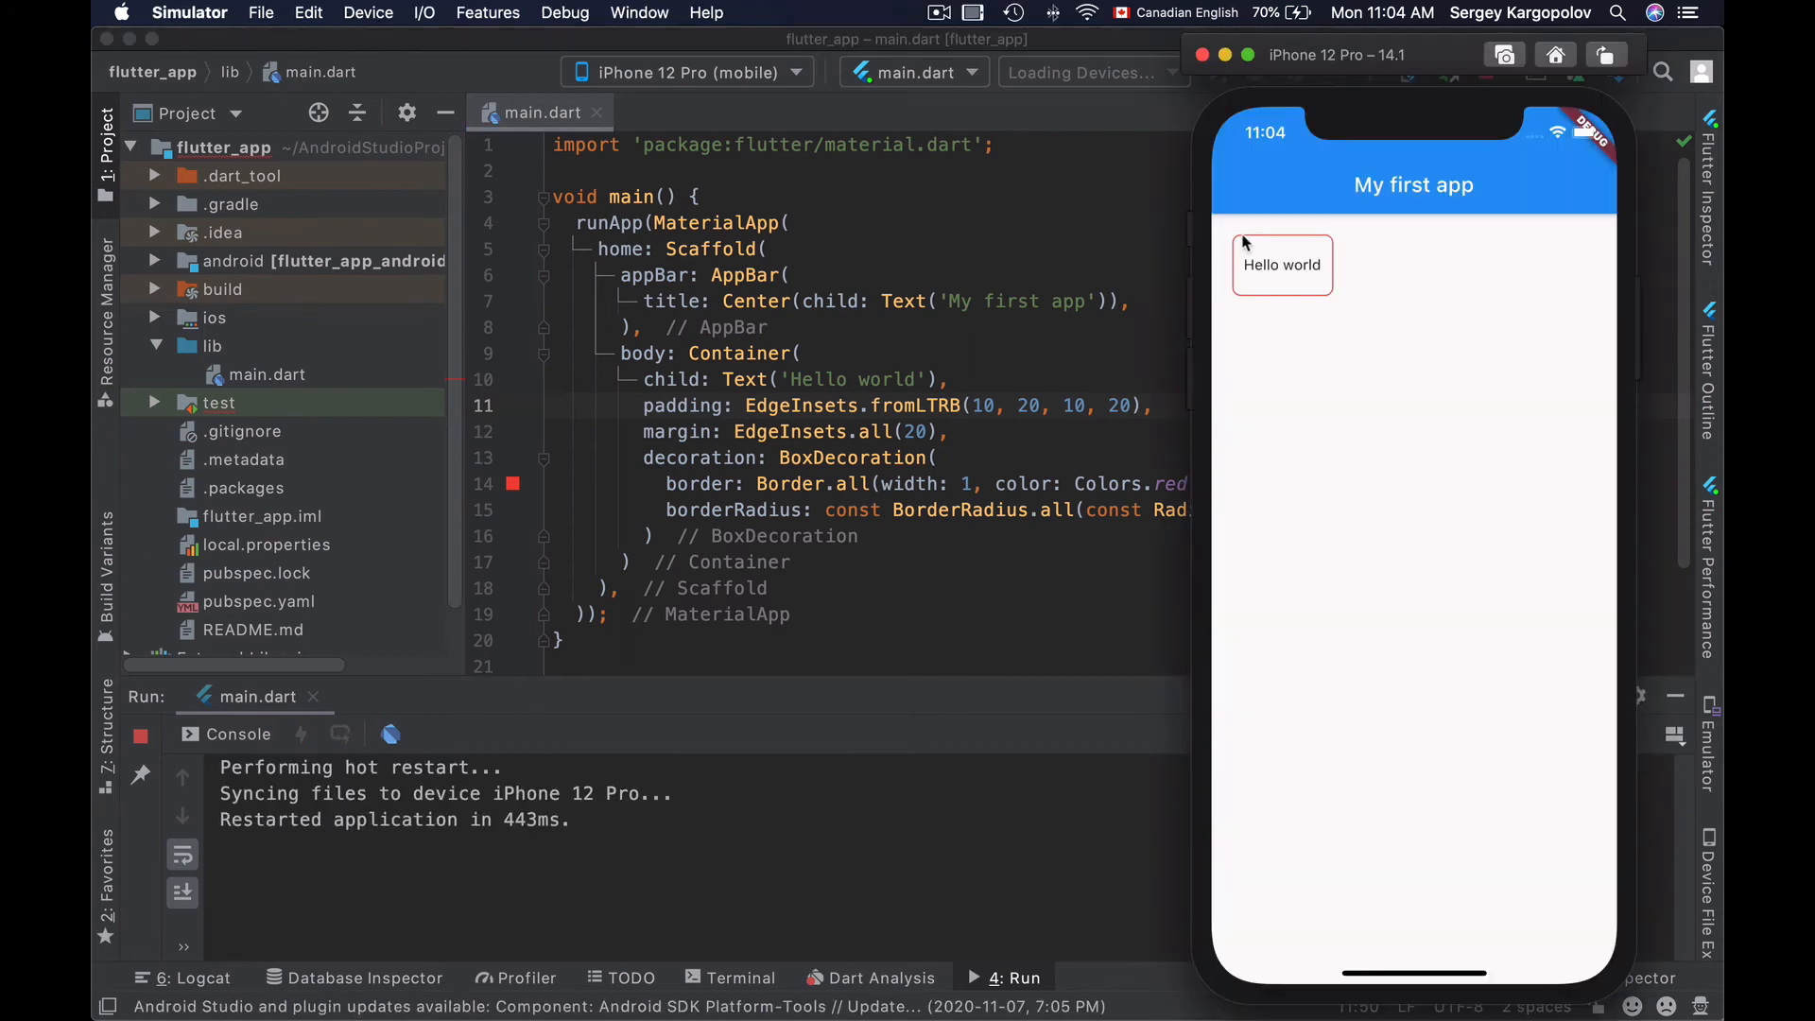
{"action": "mouse_move", "coordinate": [1237, 259]}
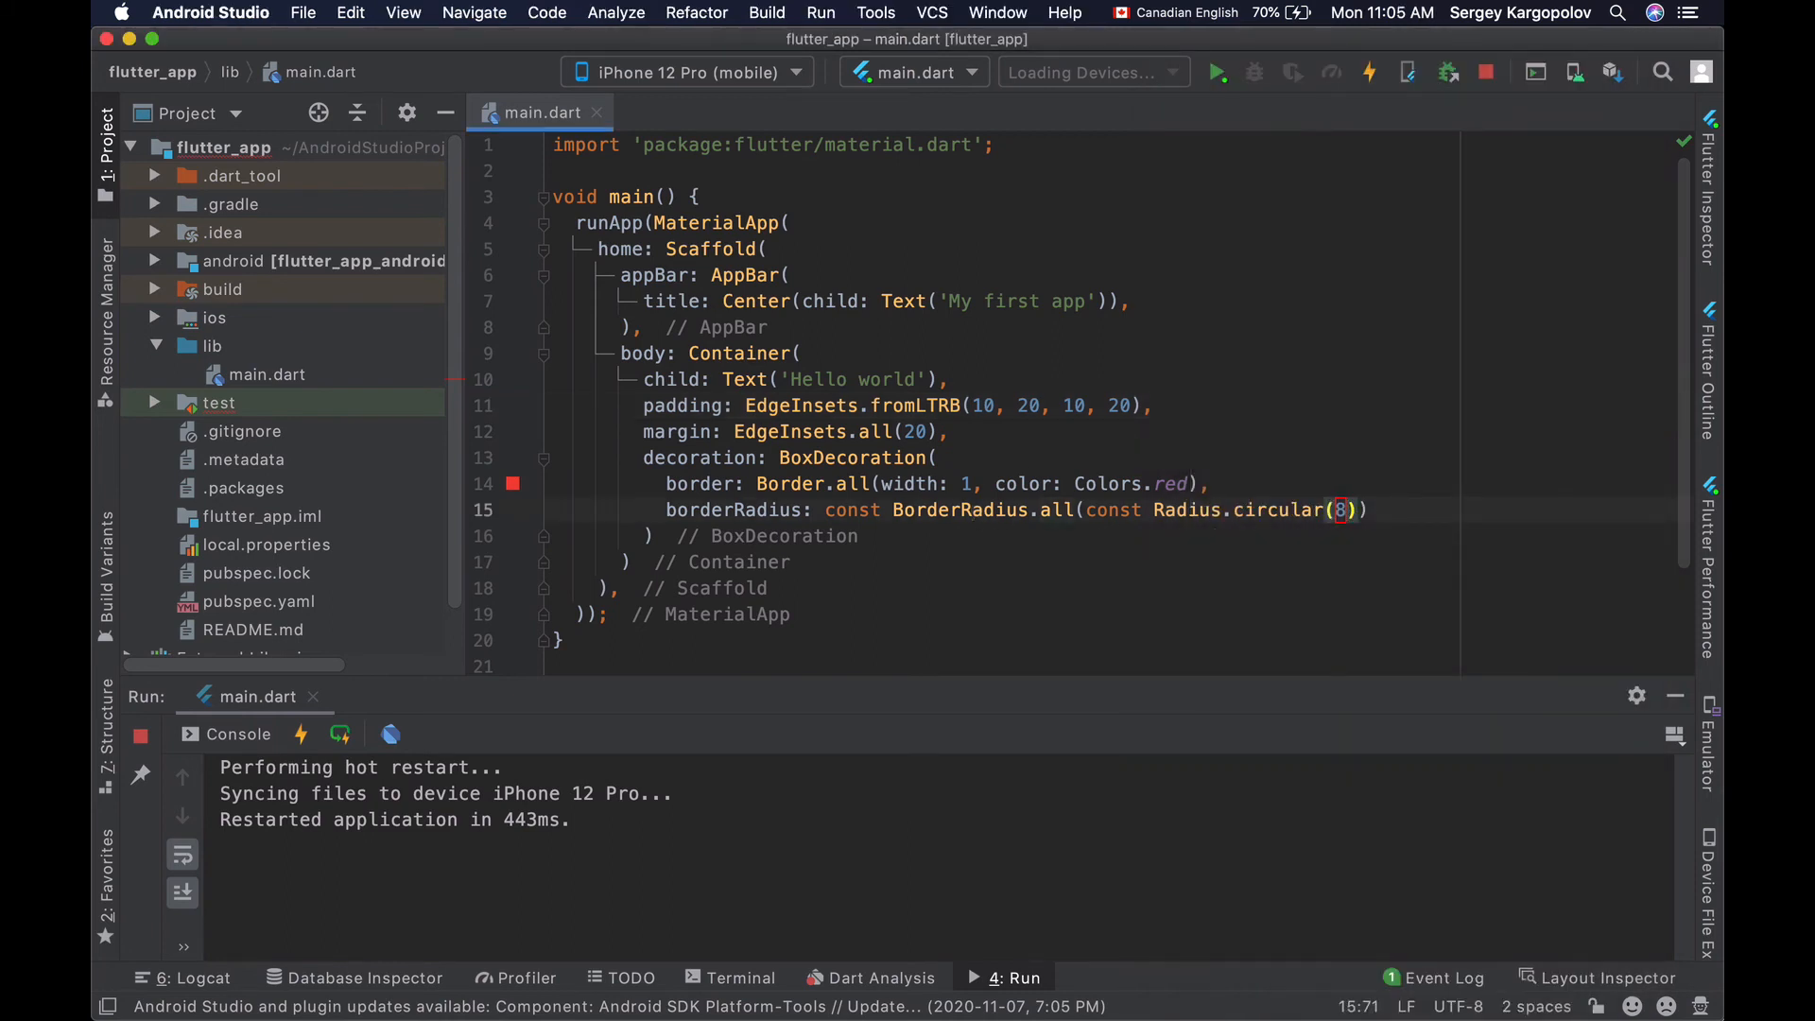
- Change Radius.circular(8) to 80 and hot-restart for a pill-shaped red border
{"action": "type", "text": "0"}
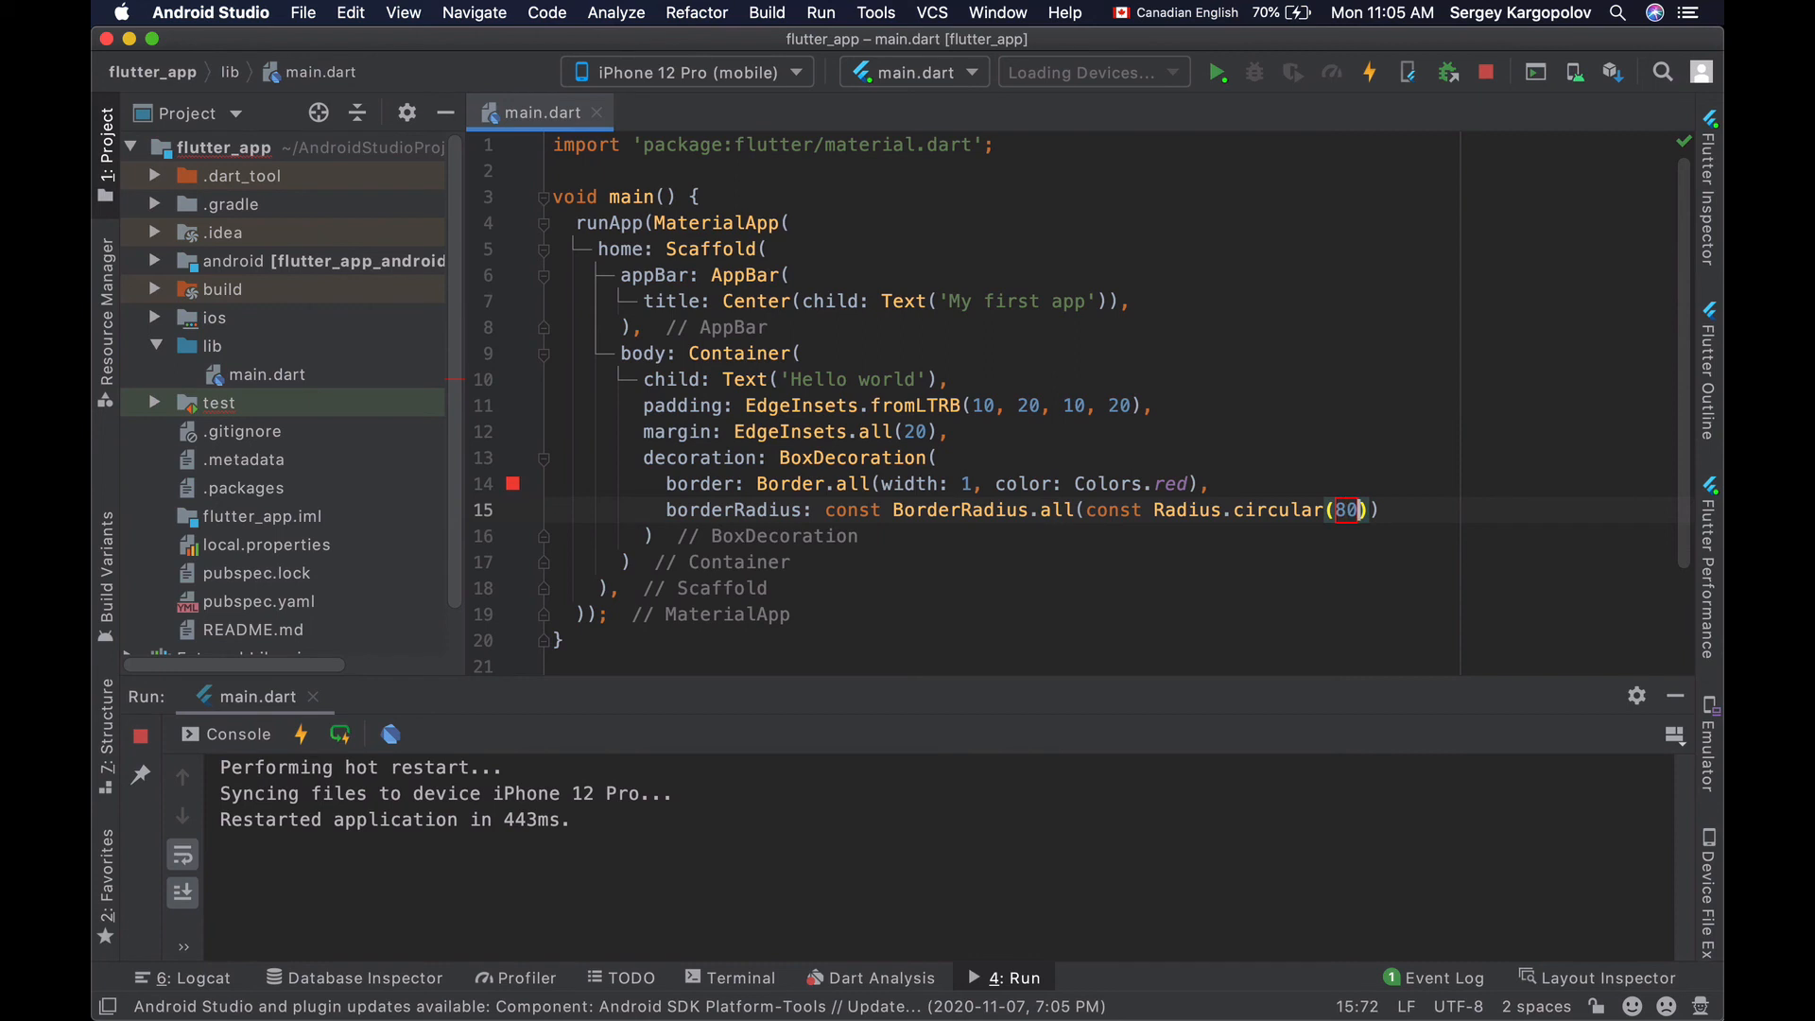
{"action": "left_click", "coordinate": [339, 735]}
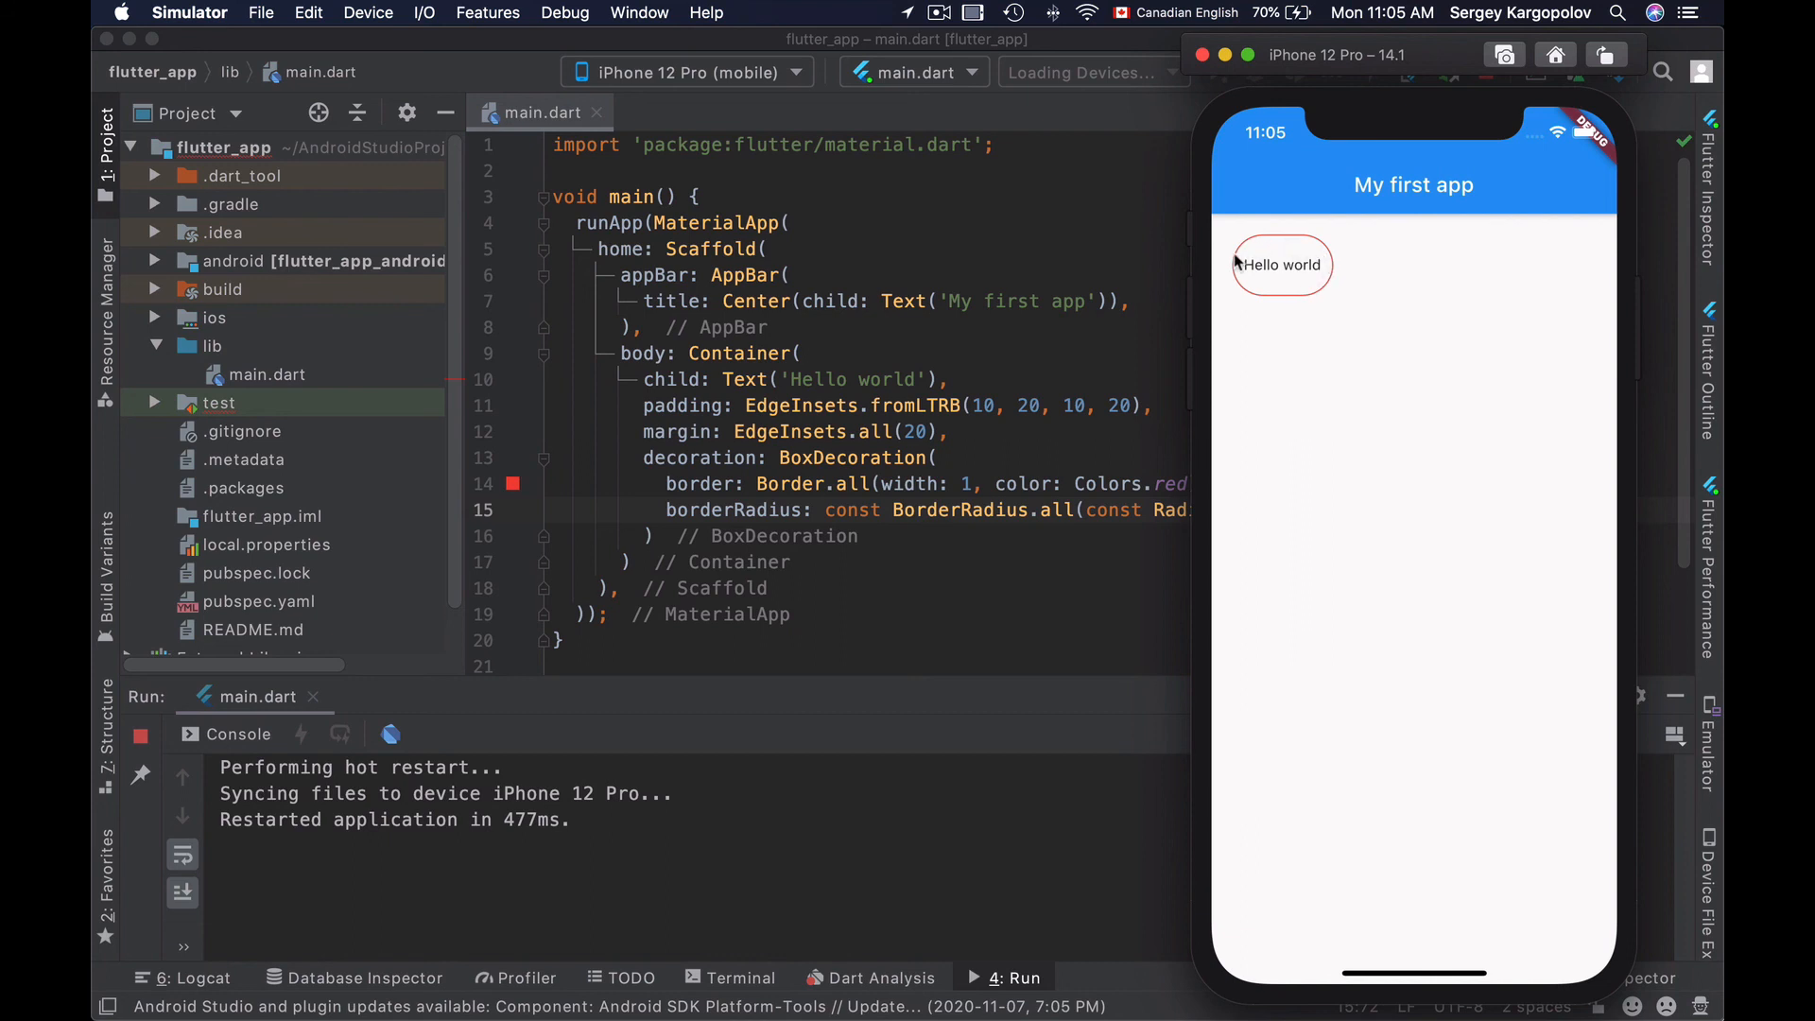
{"action": "mouse_move", "coordinate": [1253, 246]}
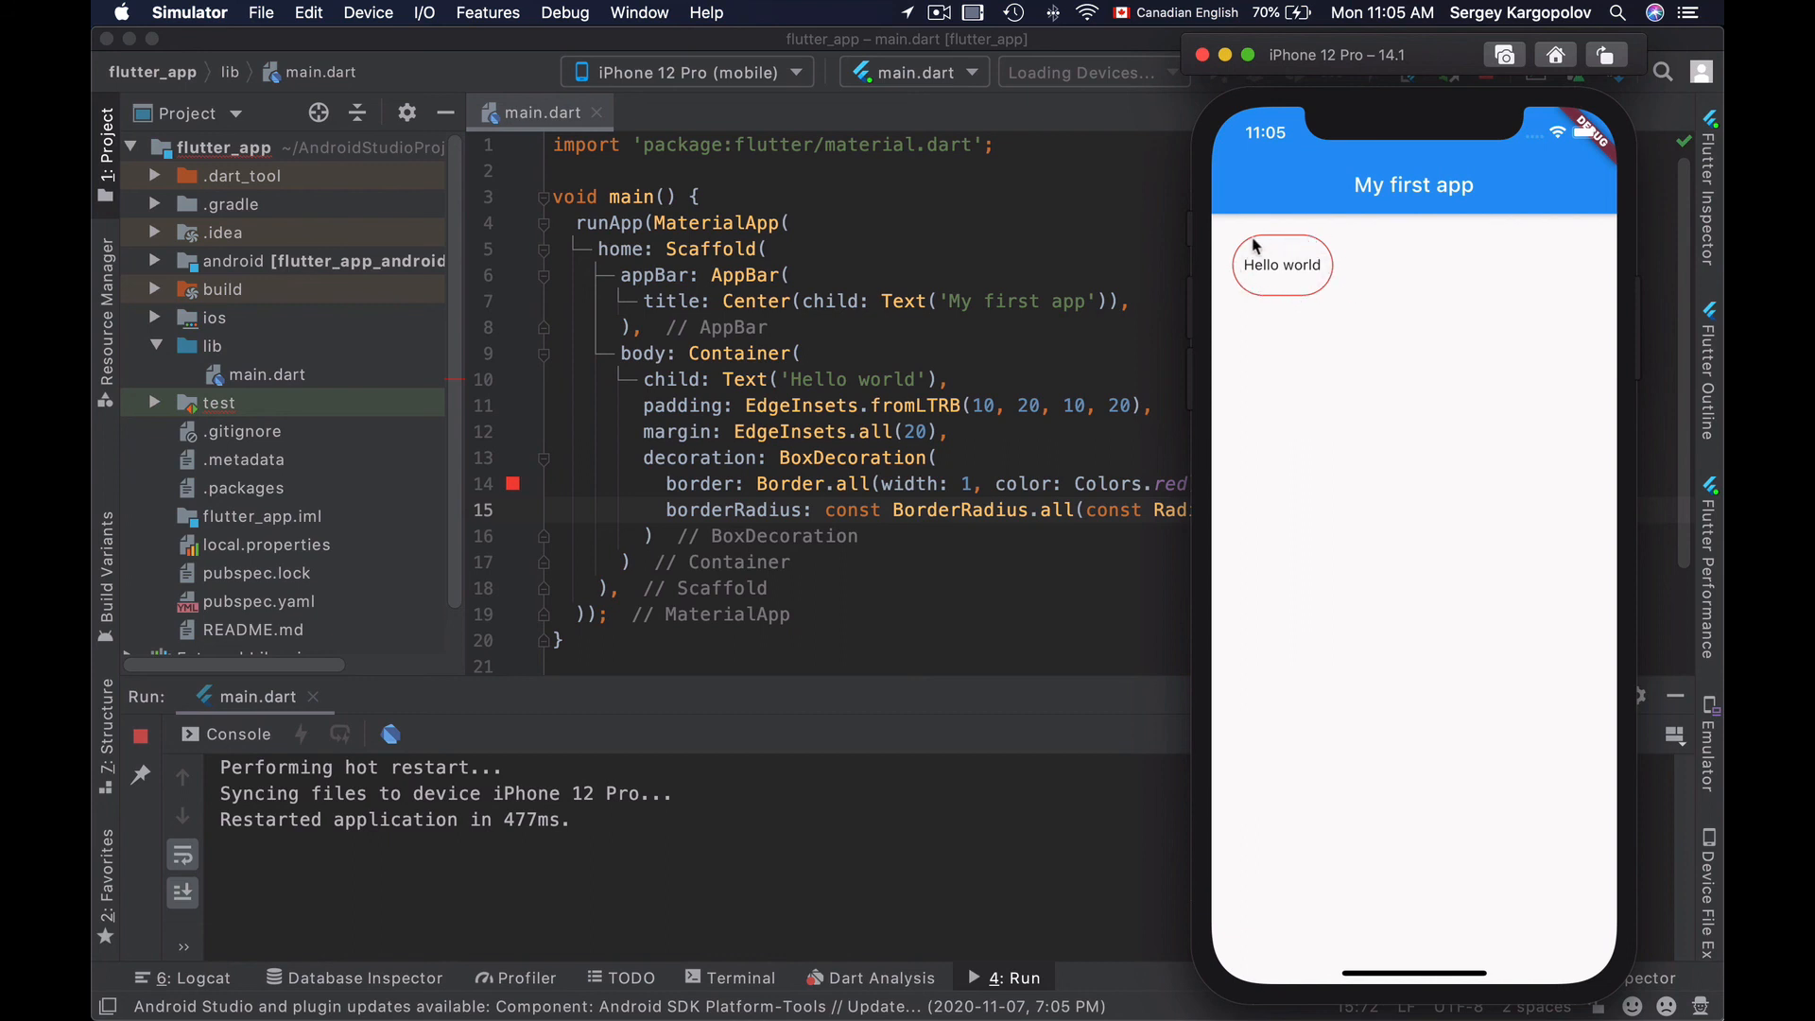